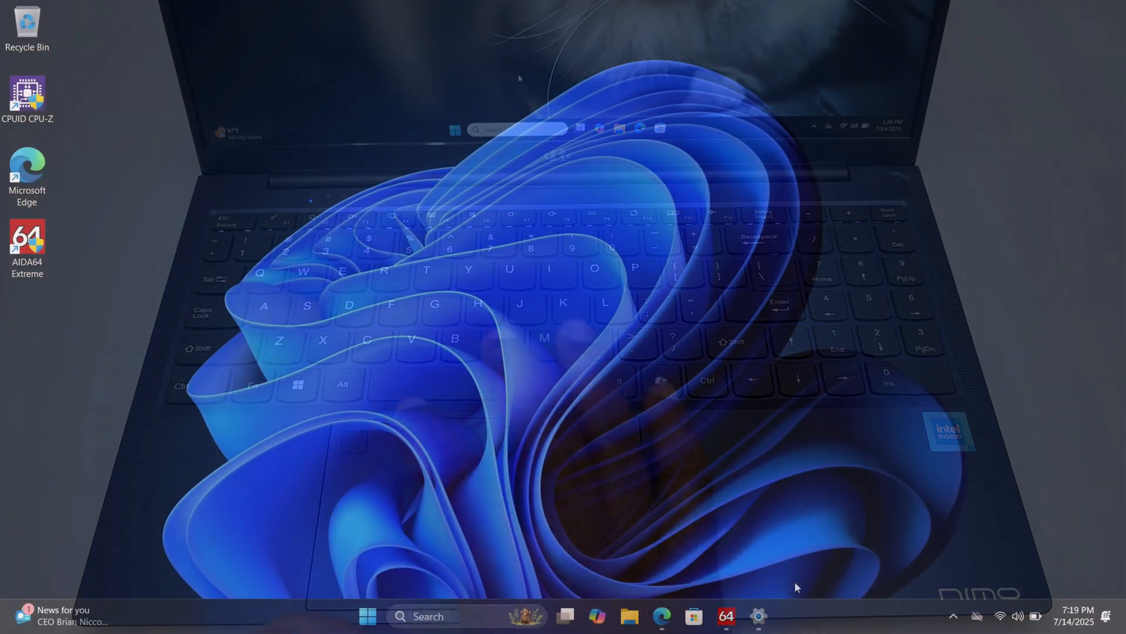
Step: Review the laptop's device specifications on the System > About page
click(756, 615)
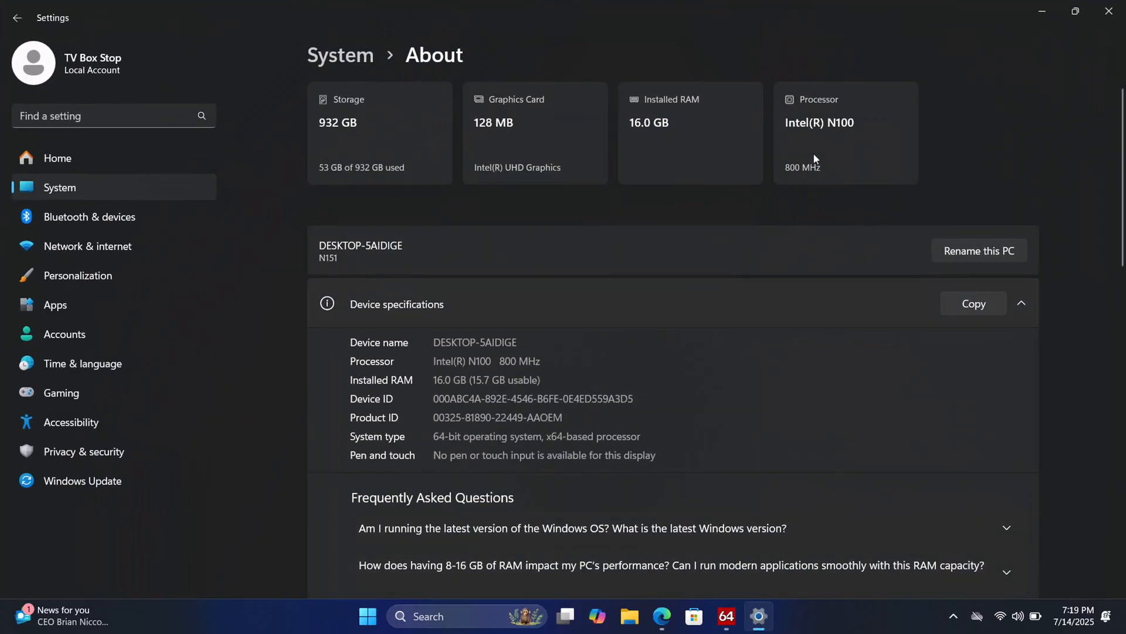
mouse_move(808, 141)
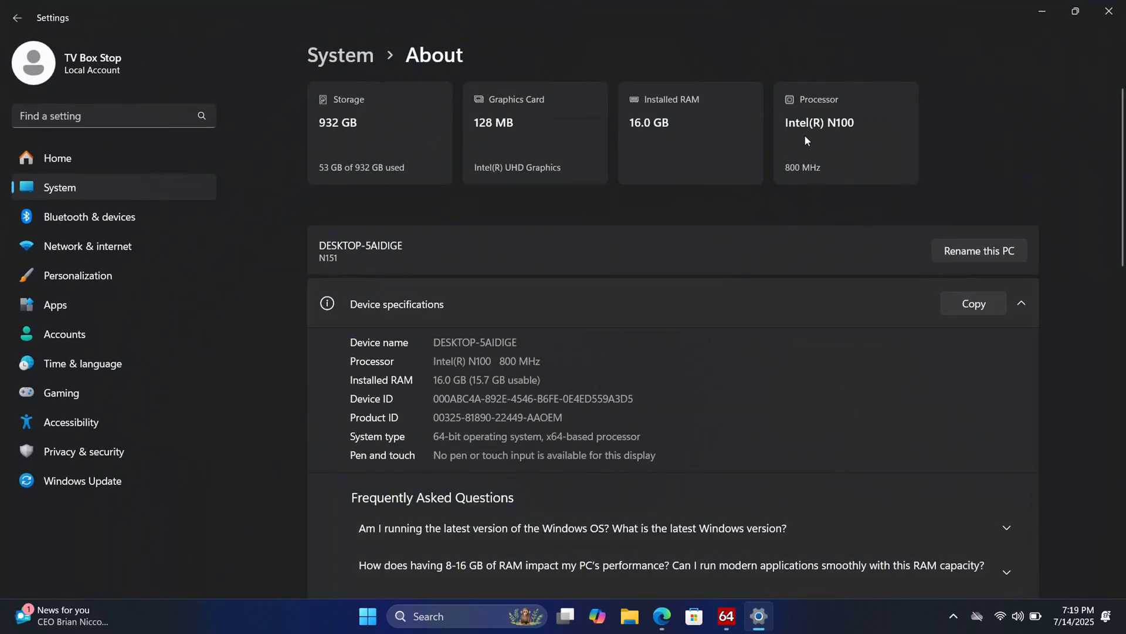
mouse_move(800, 179)
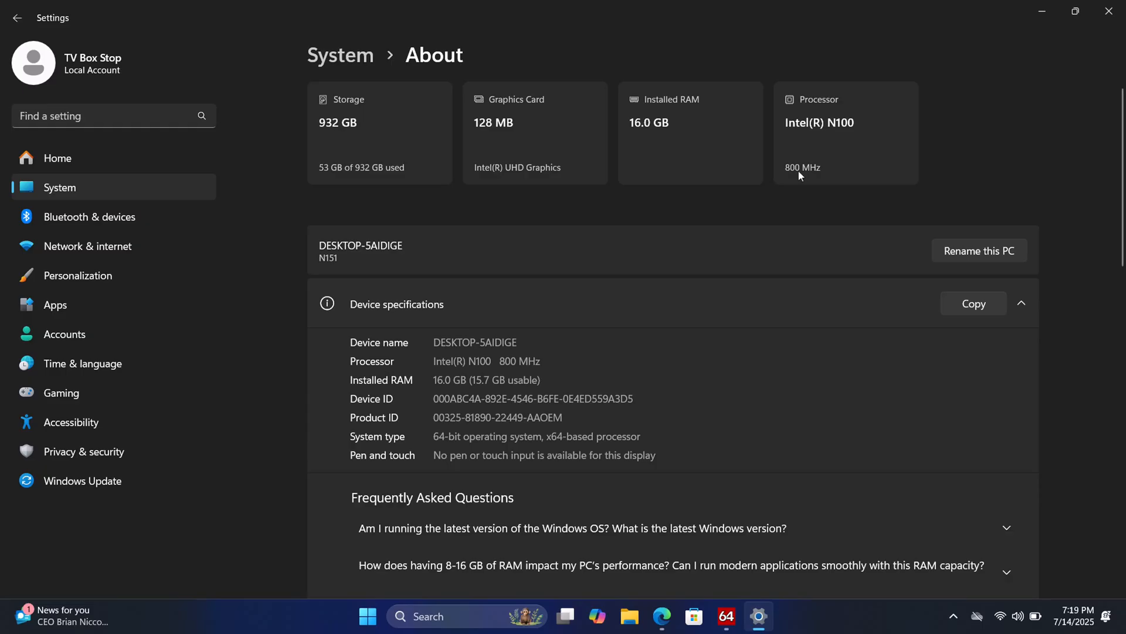
mouse_move(810, 181)
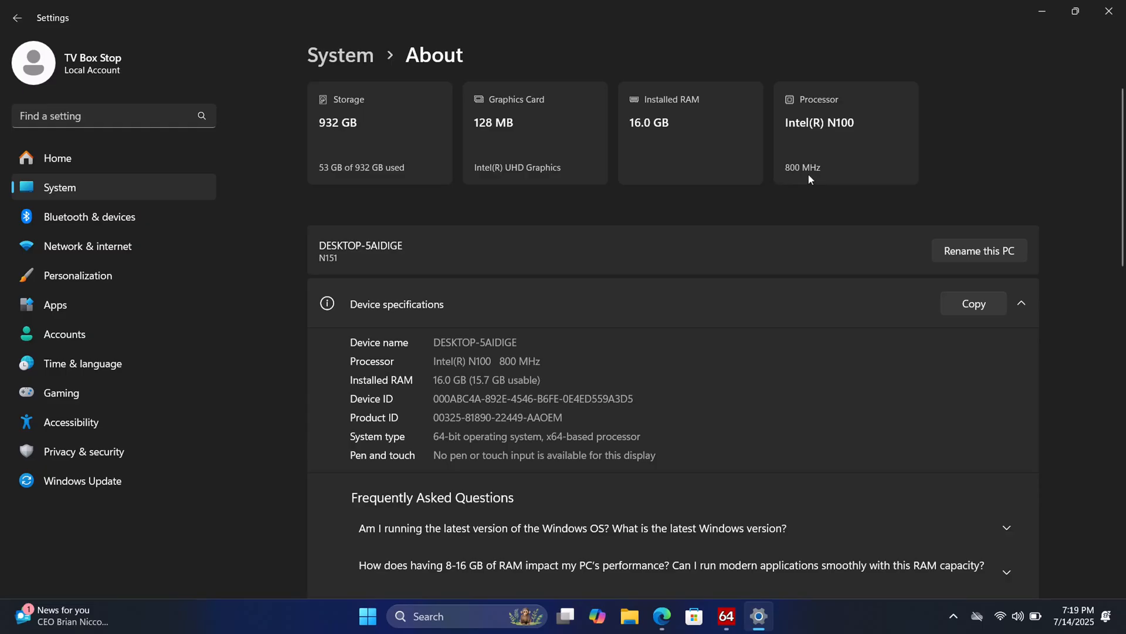
mouse_move(643, 135)
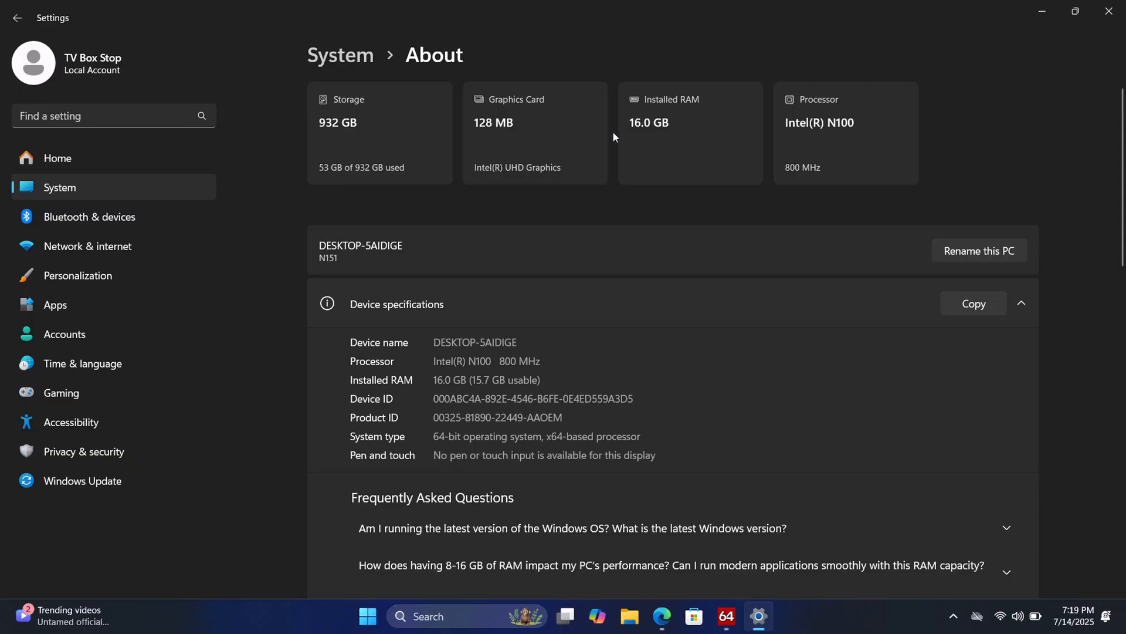
mouse_move(481, 134)
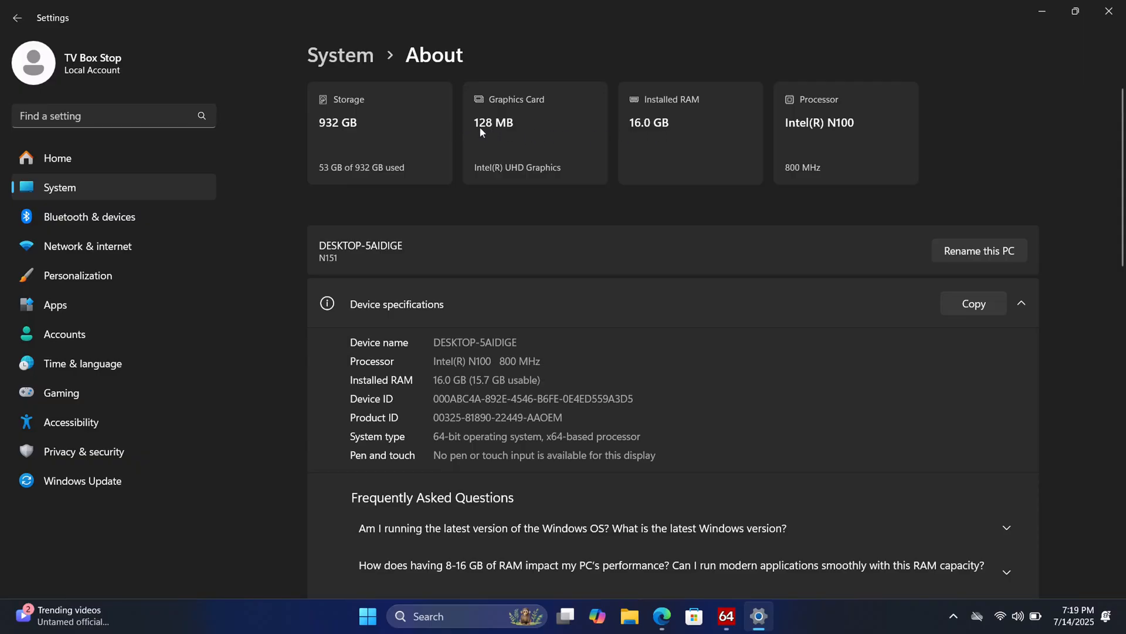
mouse_move(549, 181)
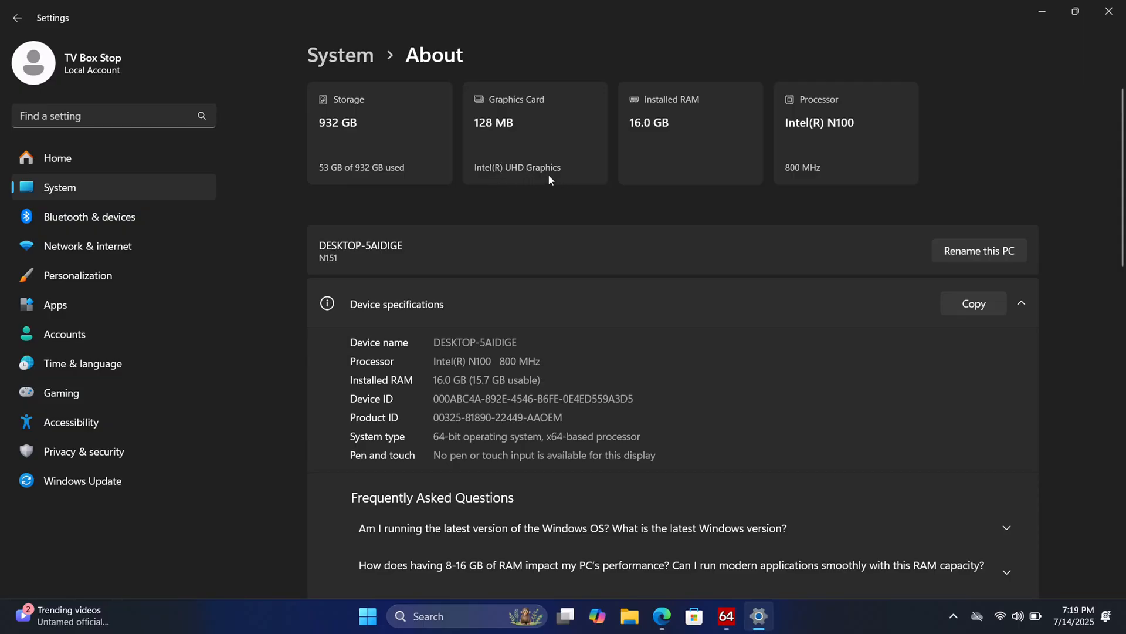
mouse_move(352, 134)
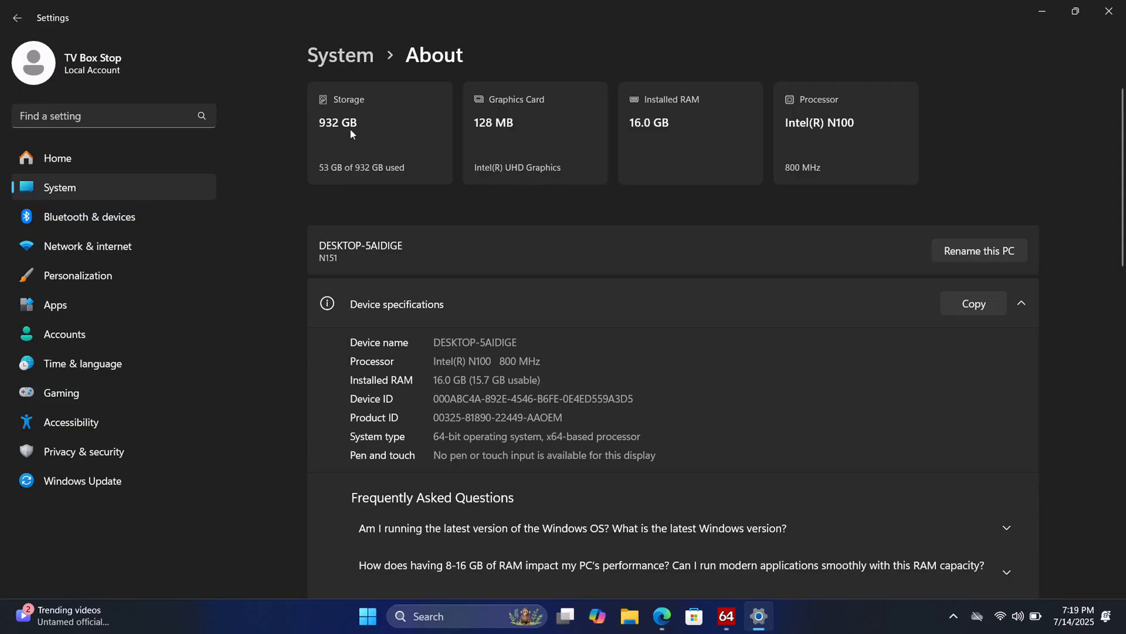
mouse_move(410, 183)
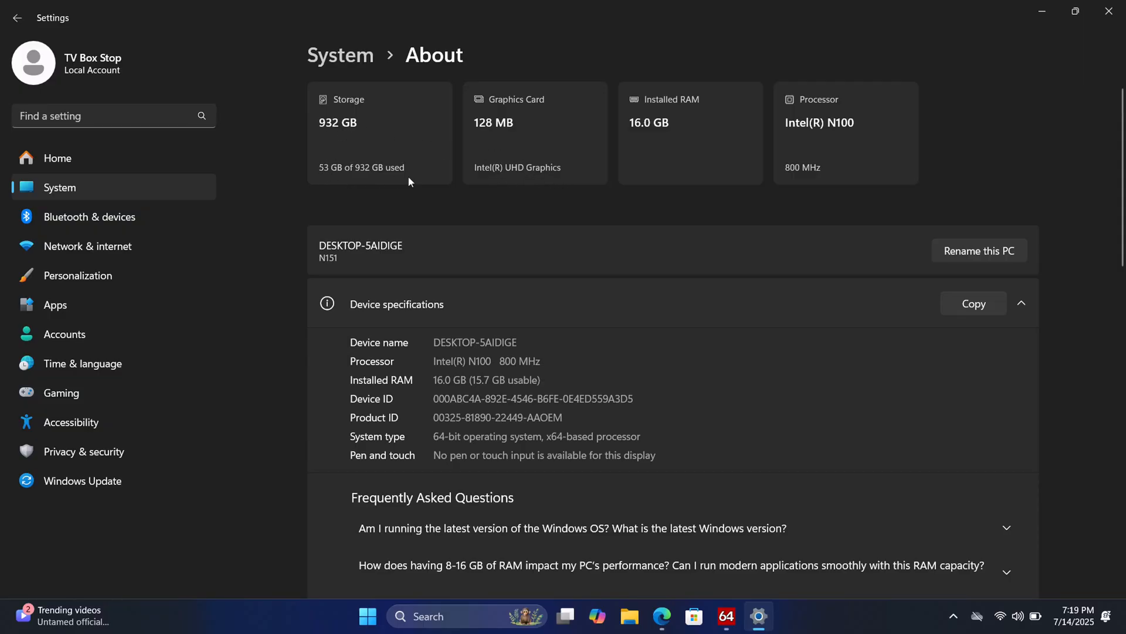
scroll(down, 3)
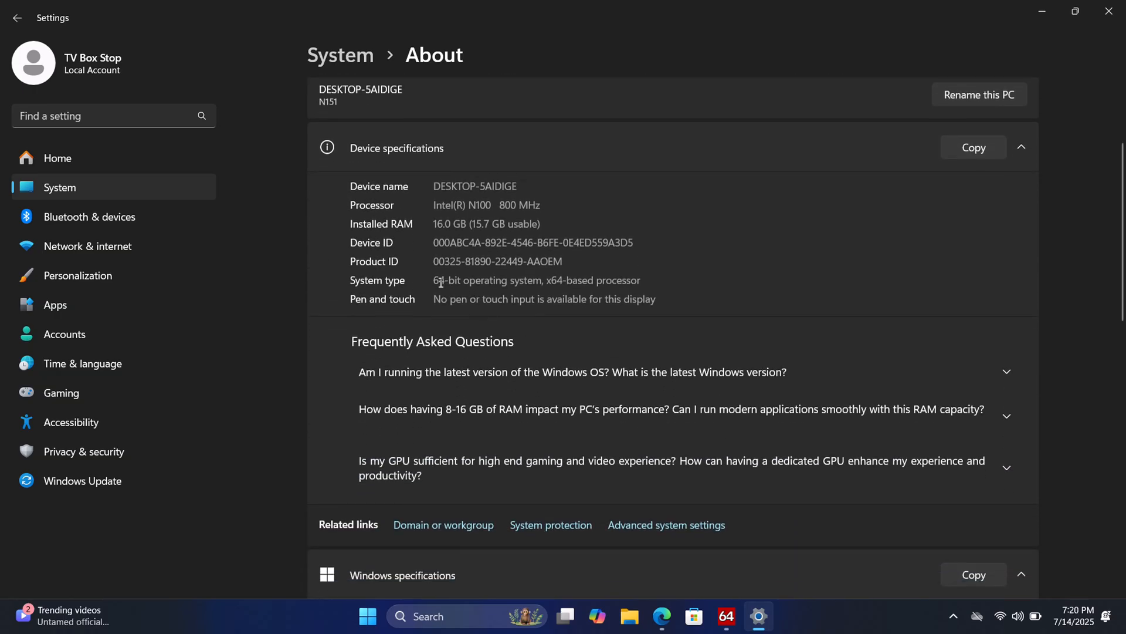
scroll(down, 3)
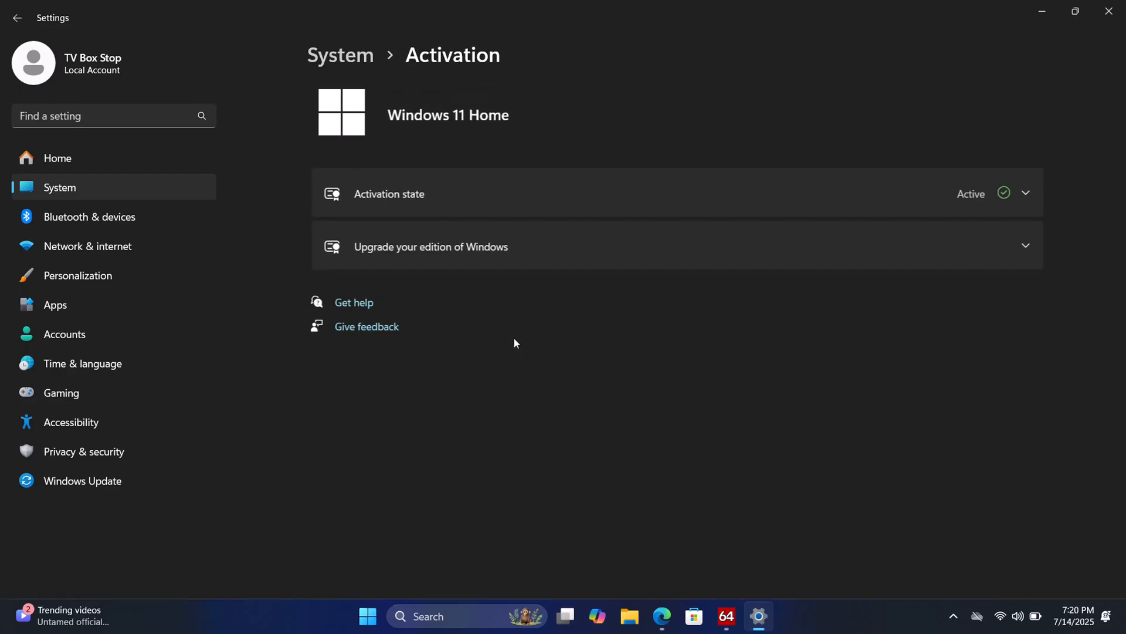
Step: Confirm Windows 11 Home is activated with a digital license in Activation state
click(1025, 193)
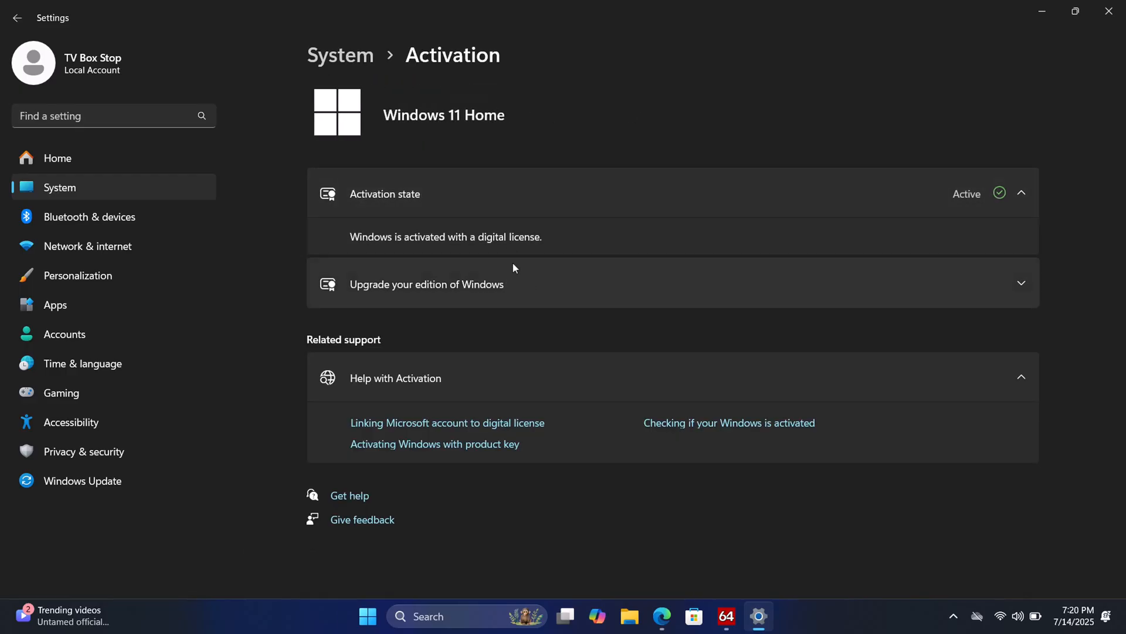
click(727, 616)
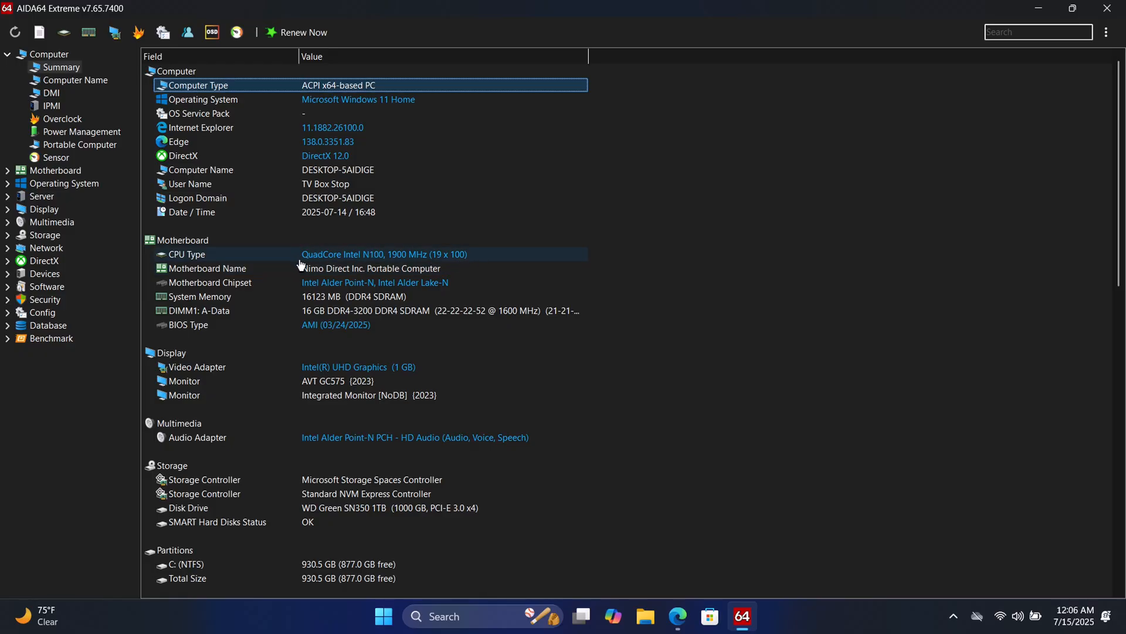
mouse_move(397, 265)
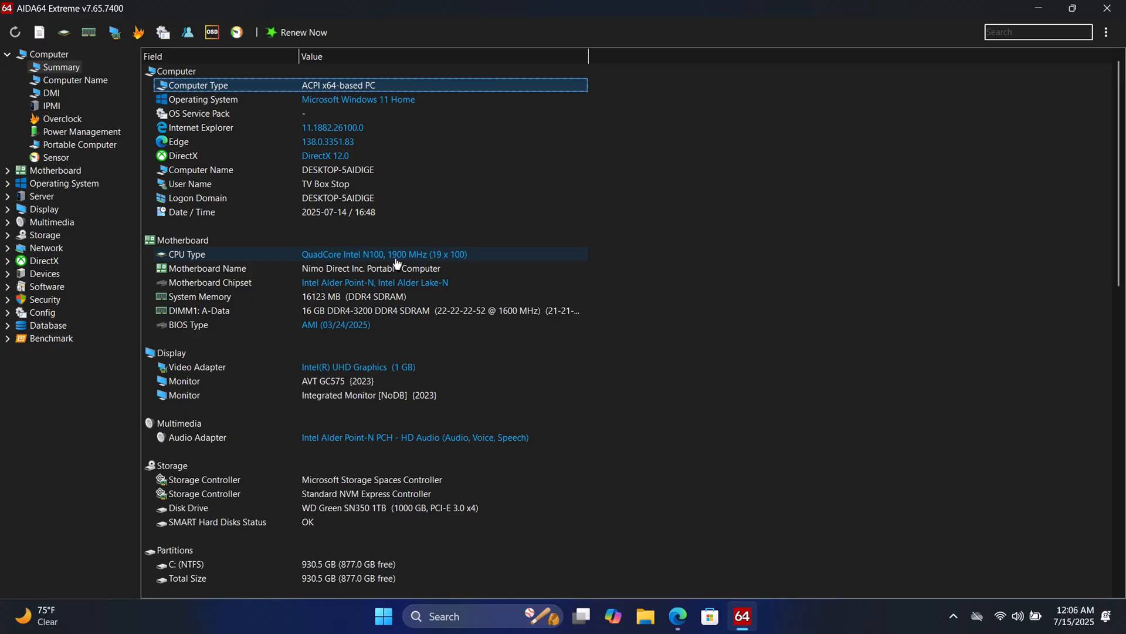
mouse_move(414, 263)
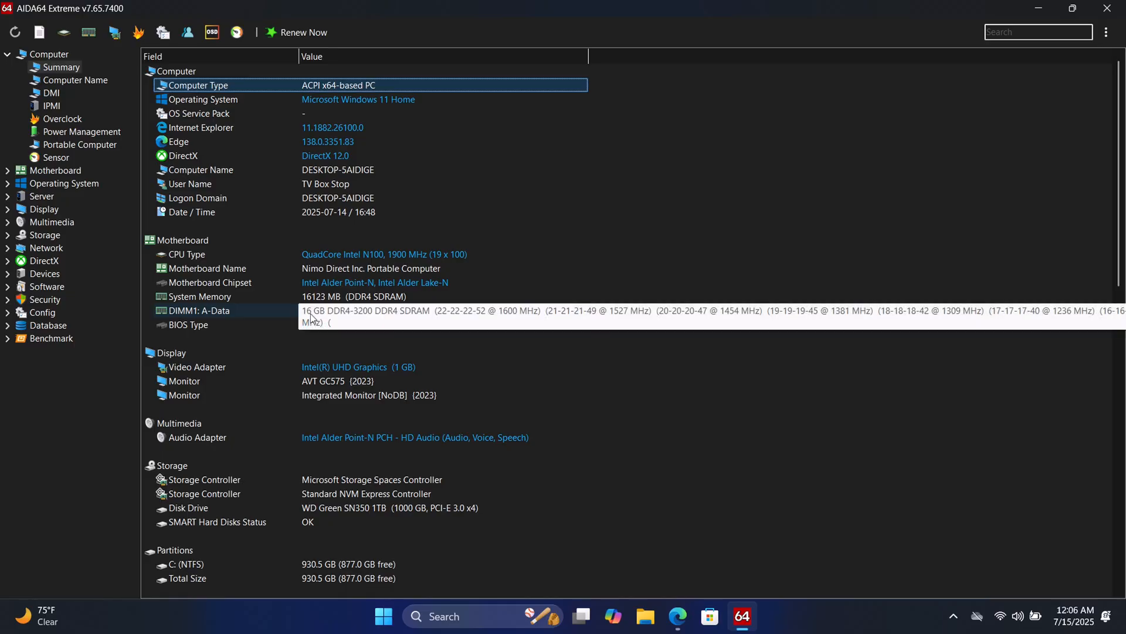
Step: Scroll the AIDA64 summary through display entries, noting the Intel UHD Graphics adapter
scroll(down, 3)
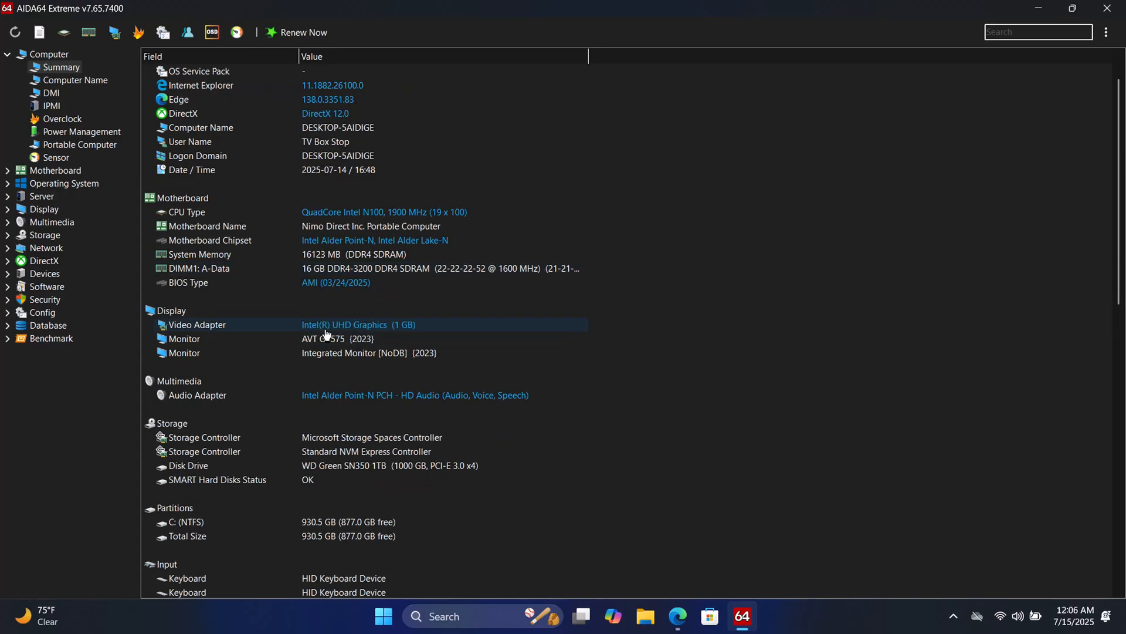
click(348, 337)
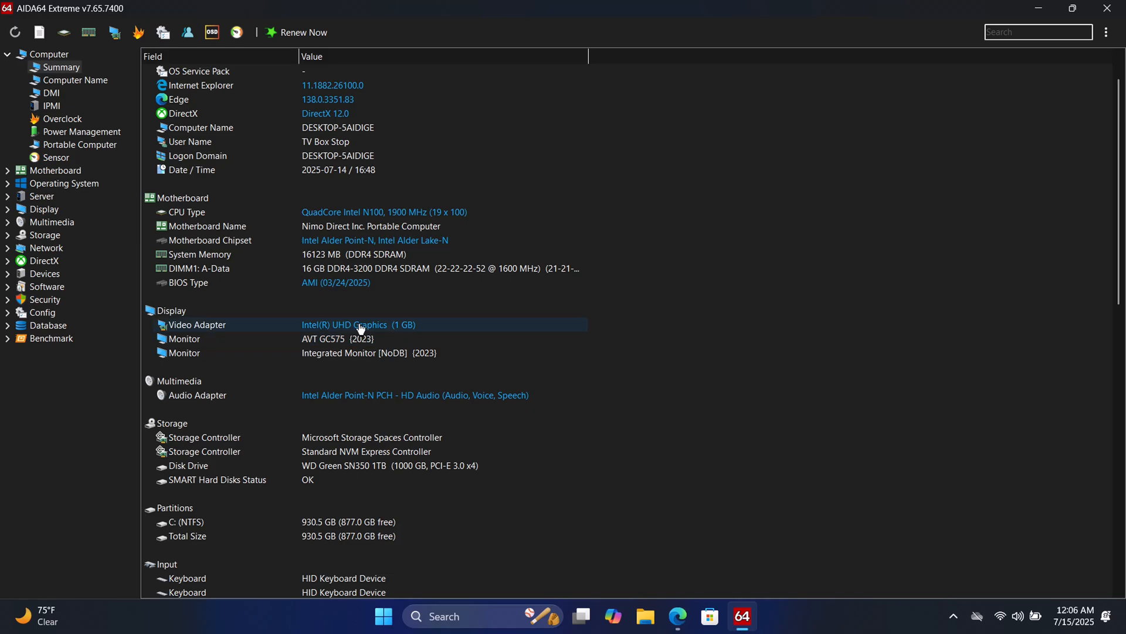
scroll(down, 3)
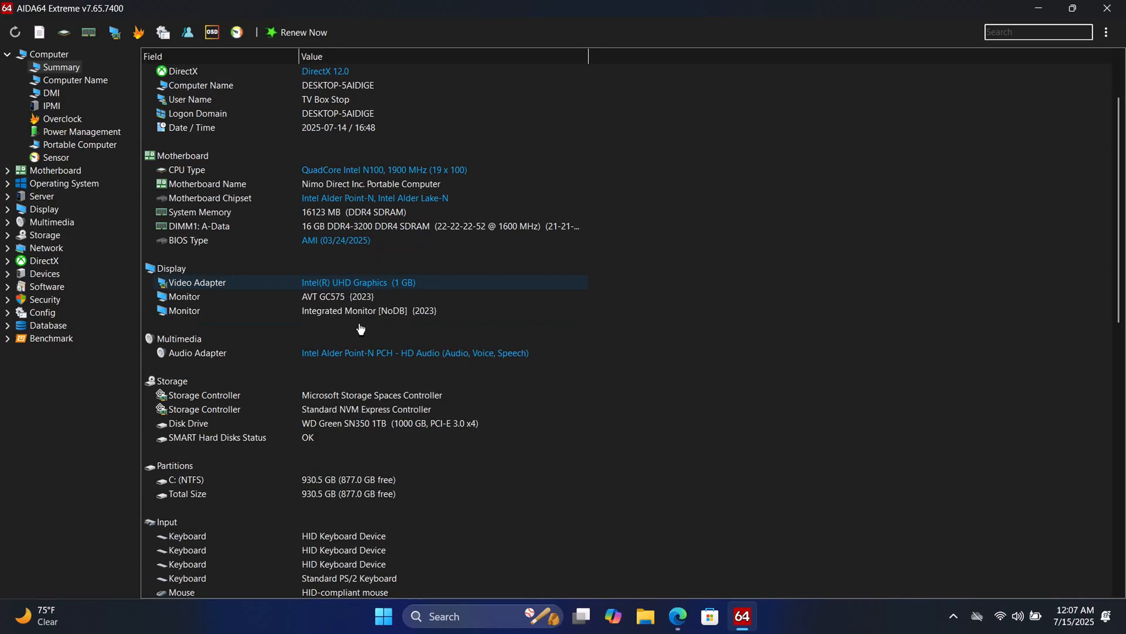
scroll(down, 3)
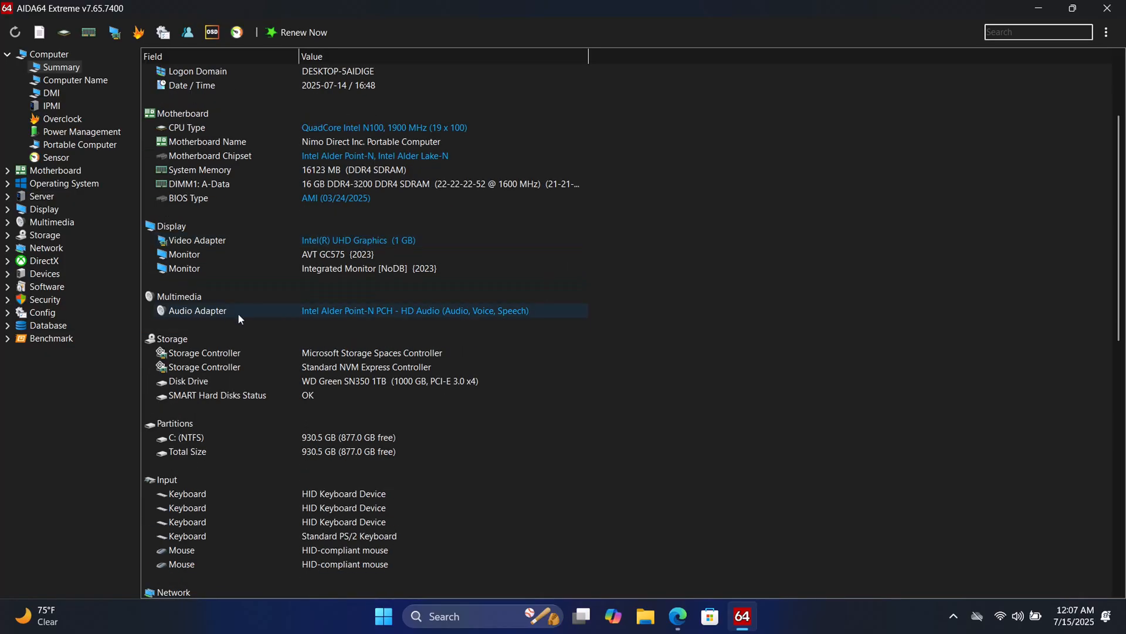
mouse_move(357, 318)
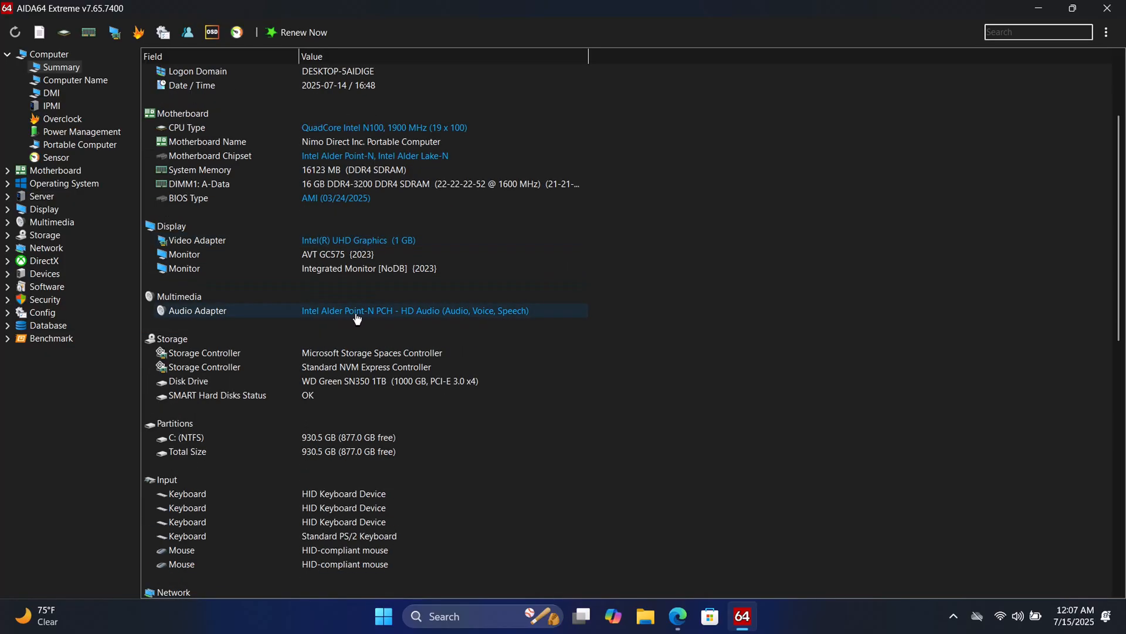
mouse_move(371, 320)
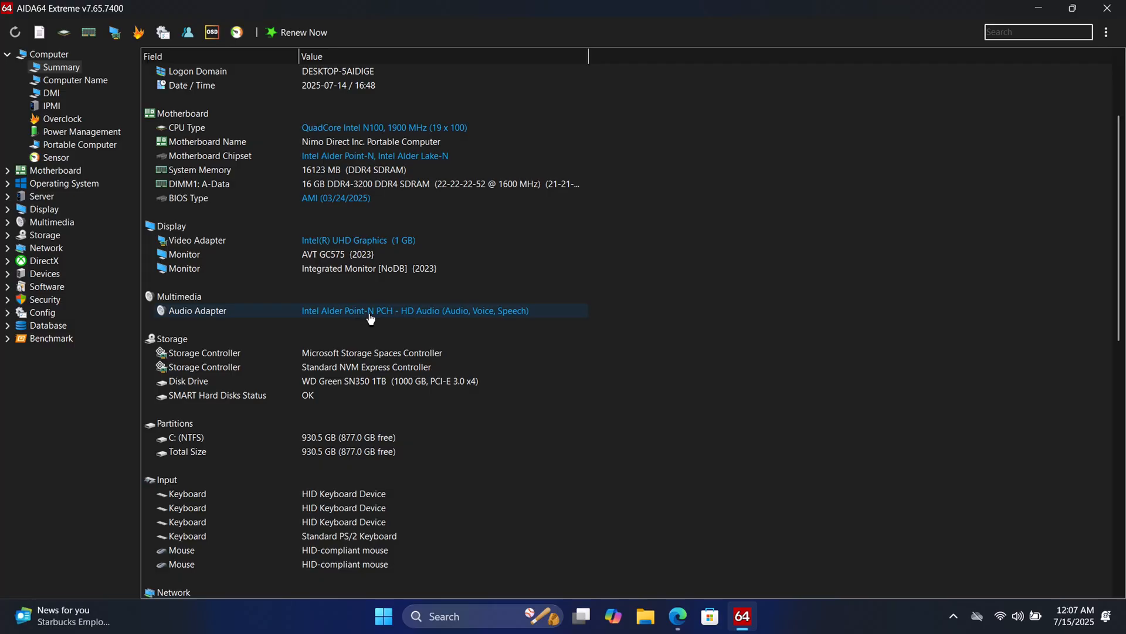
Step: Continue to storage and network, noting the Intel Wi-Fi 6 AX101 adapter
scroll(down, 3)
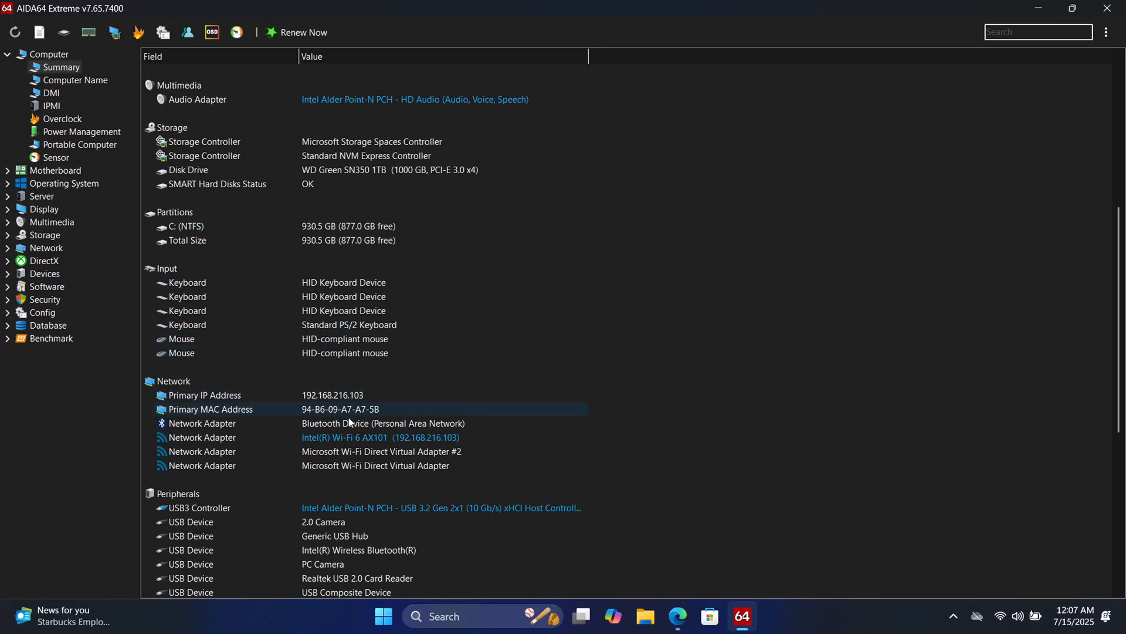
click(375, 436)
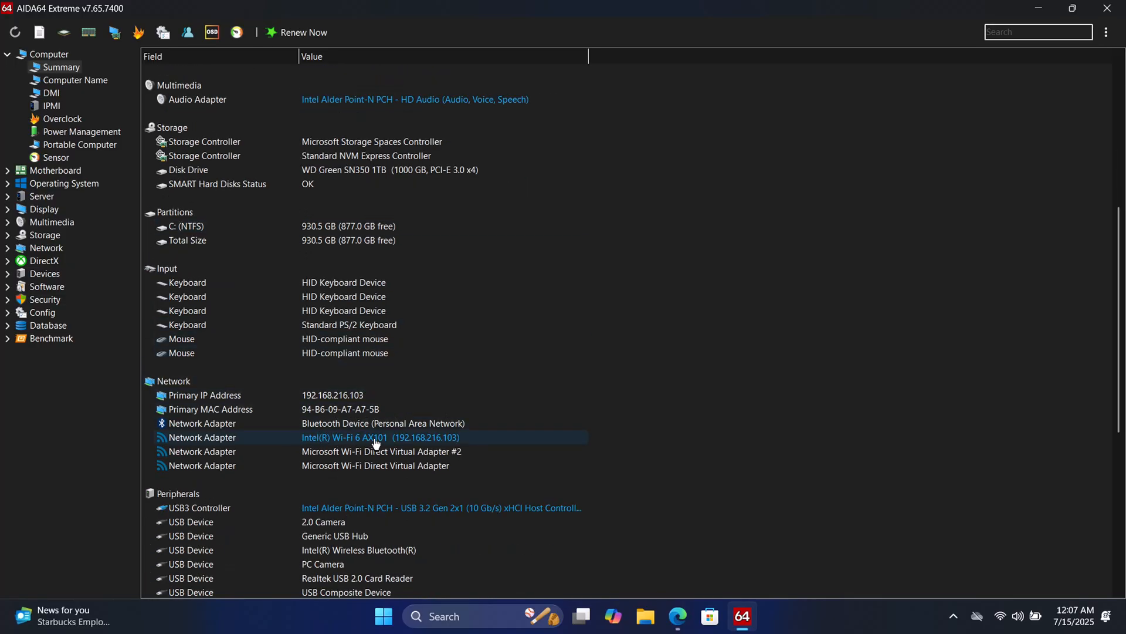
mouse_move(406, 446)
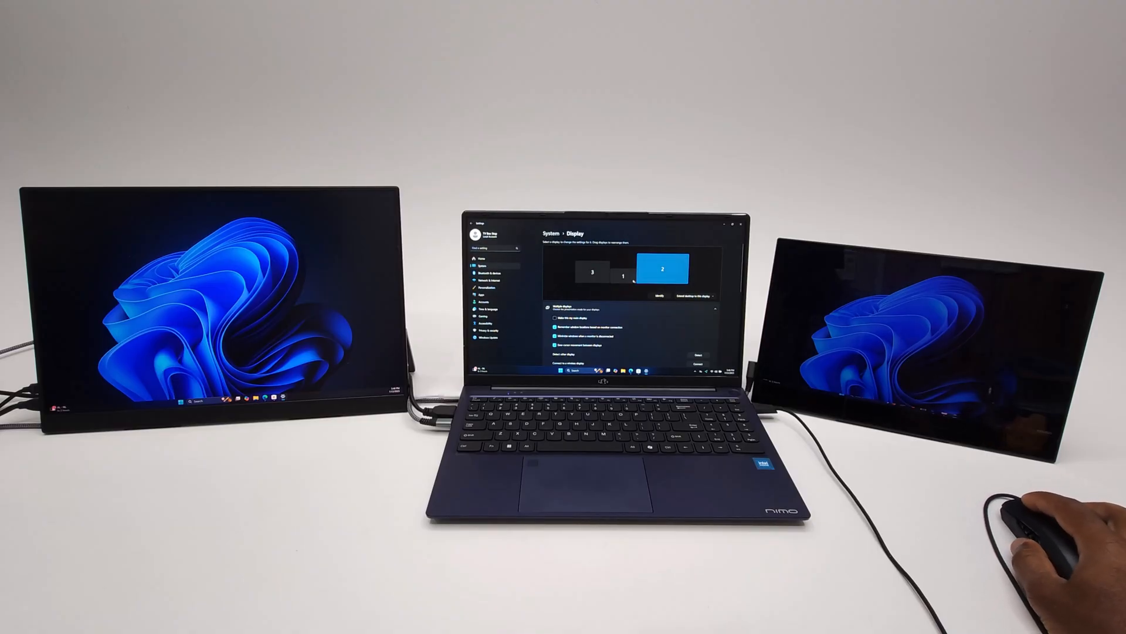
Step: Close the Display settings window to leave the empty desktop showing
click(660, 296)
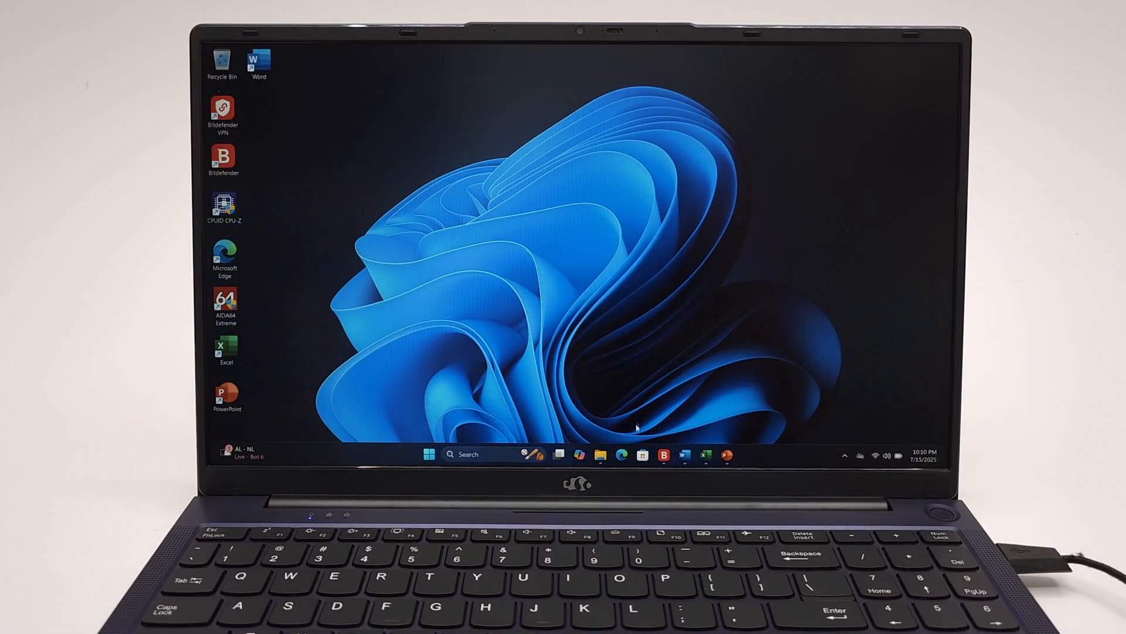
Step: Launch Bitdefender Antivirus Free from the taskbar
click(683, 455)
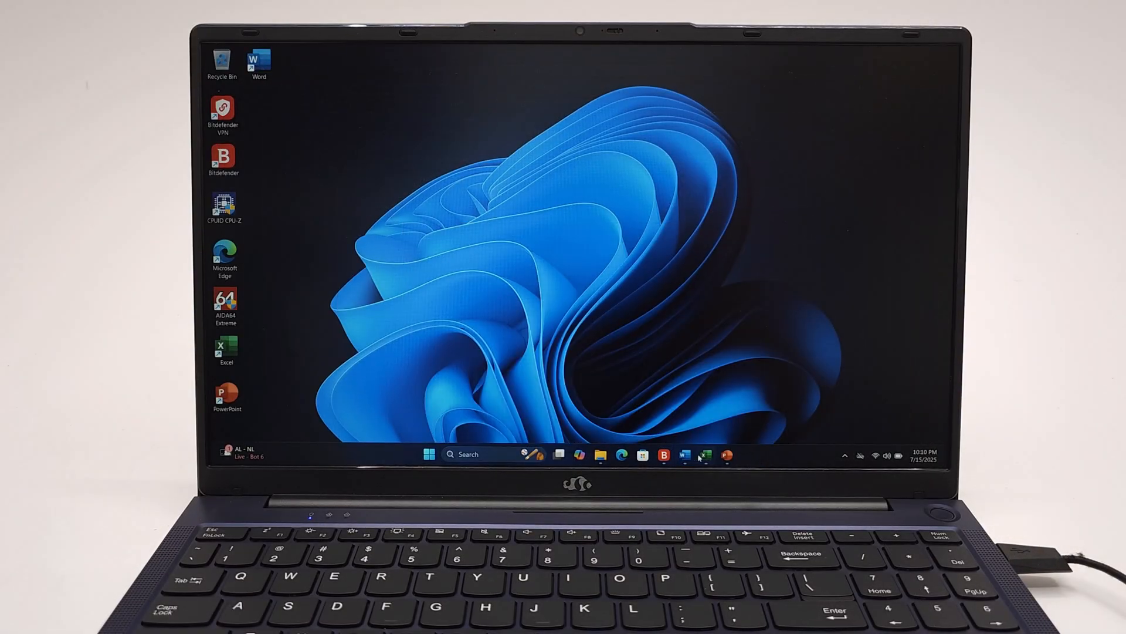
click(725, 454)
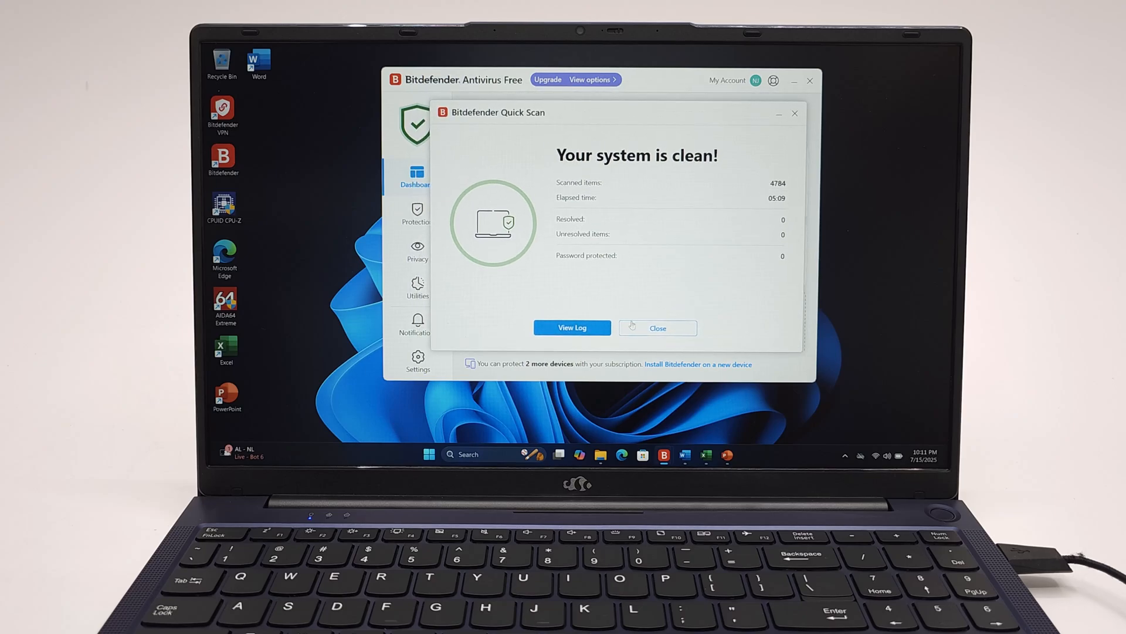
Step: Dismiss the clean quick-scan report and tour Protection, Utilities, Privacy and Dashboard
click(657, 327)
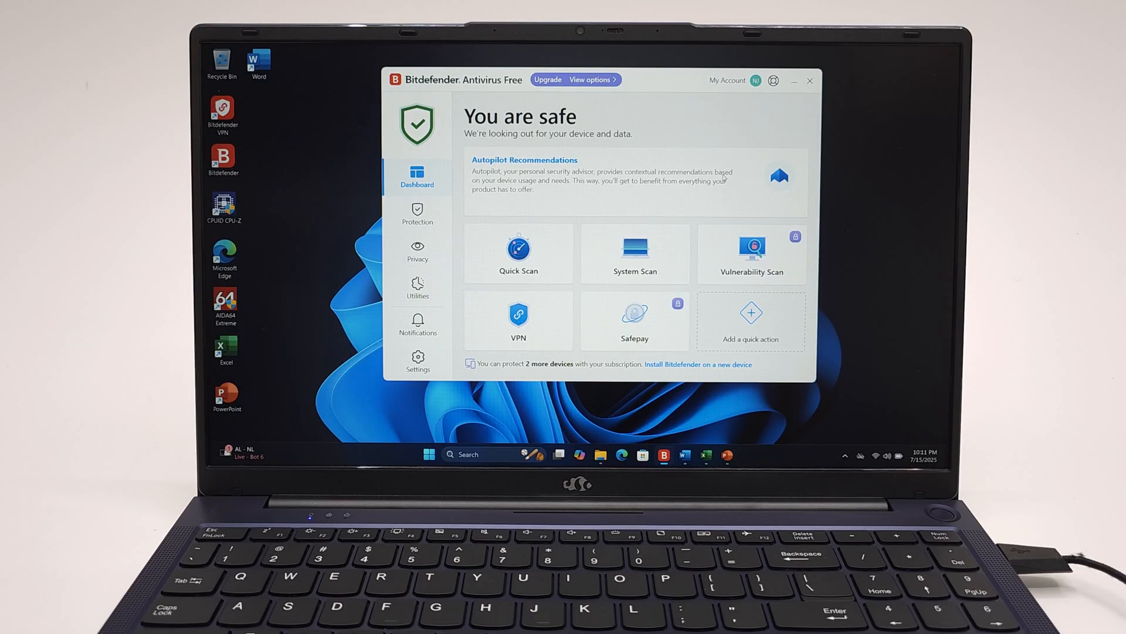
click(417, 213)
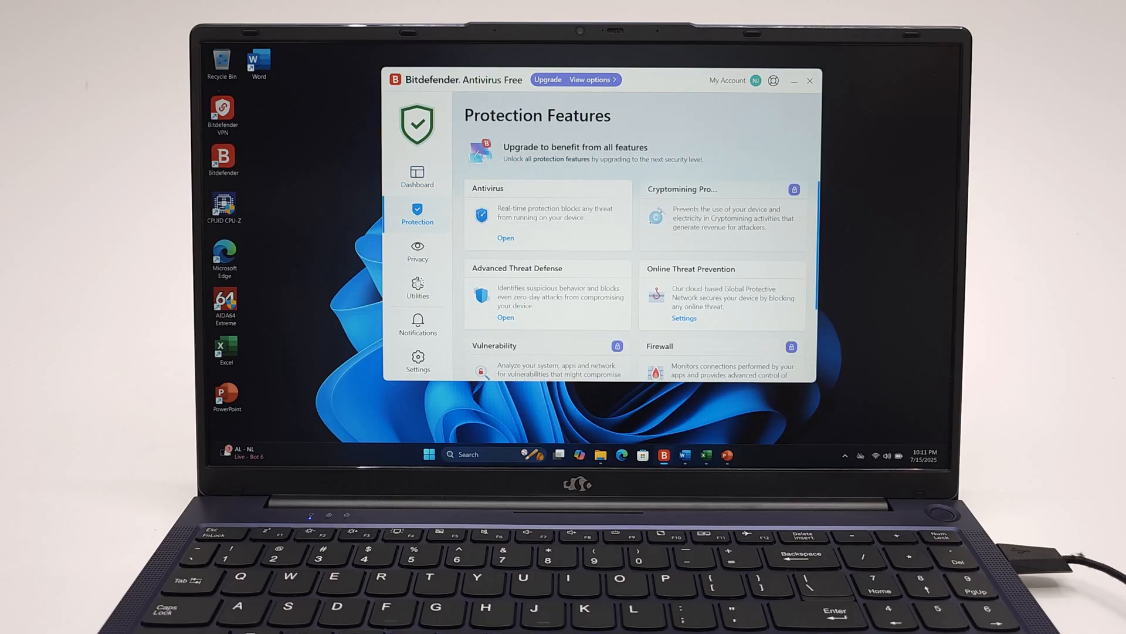
click(418, 288)
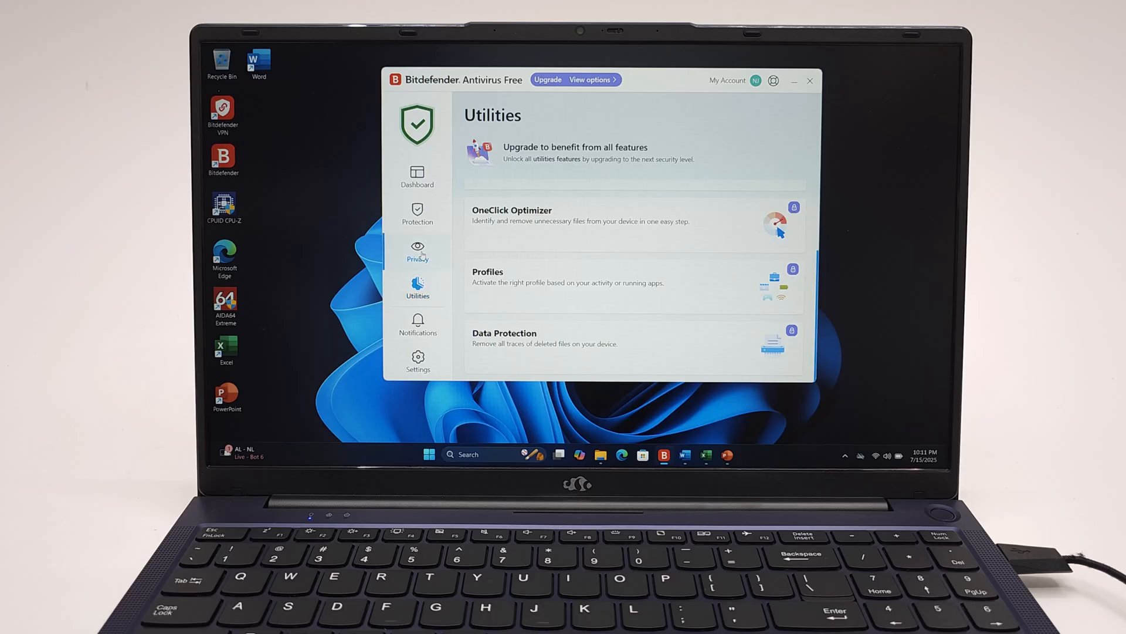
click(418, 250)
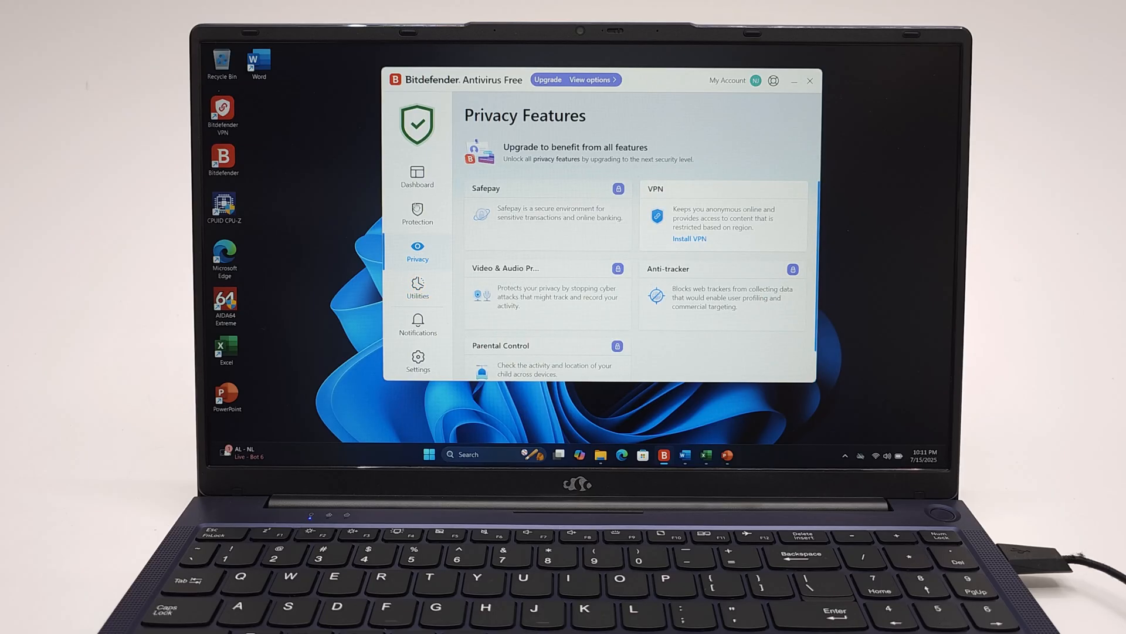
click(418, 176)
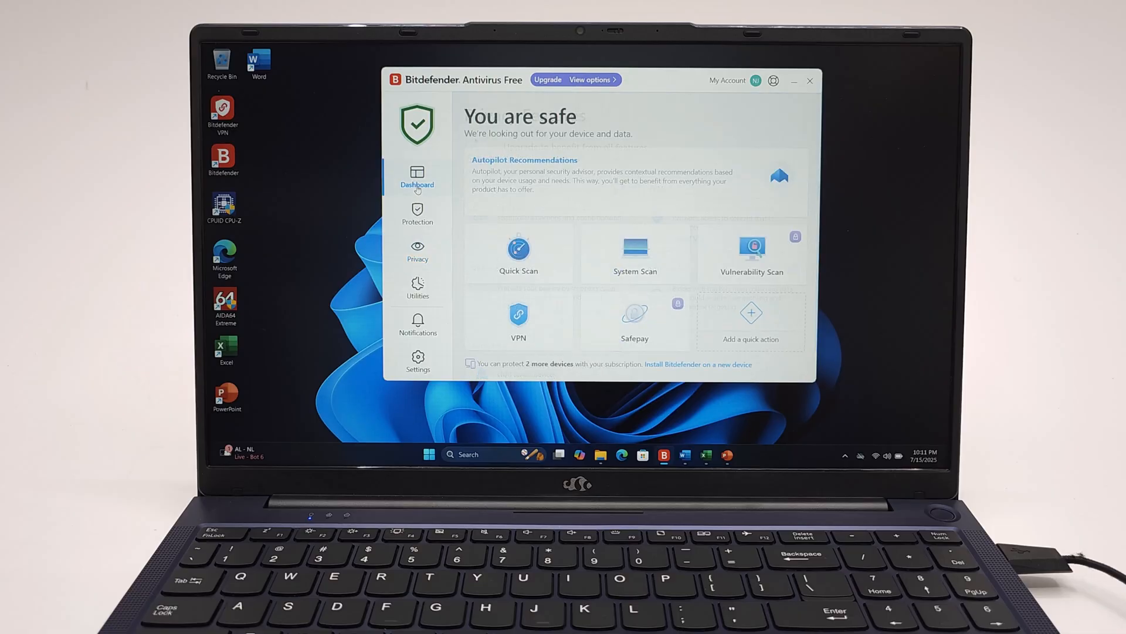
mouse_move(416, 220)
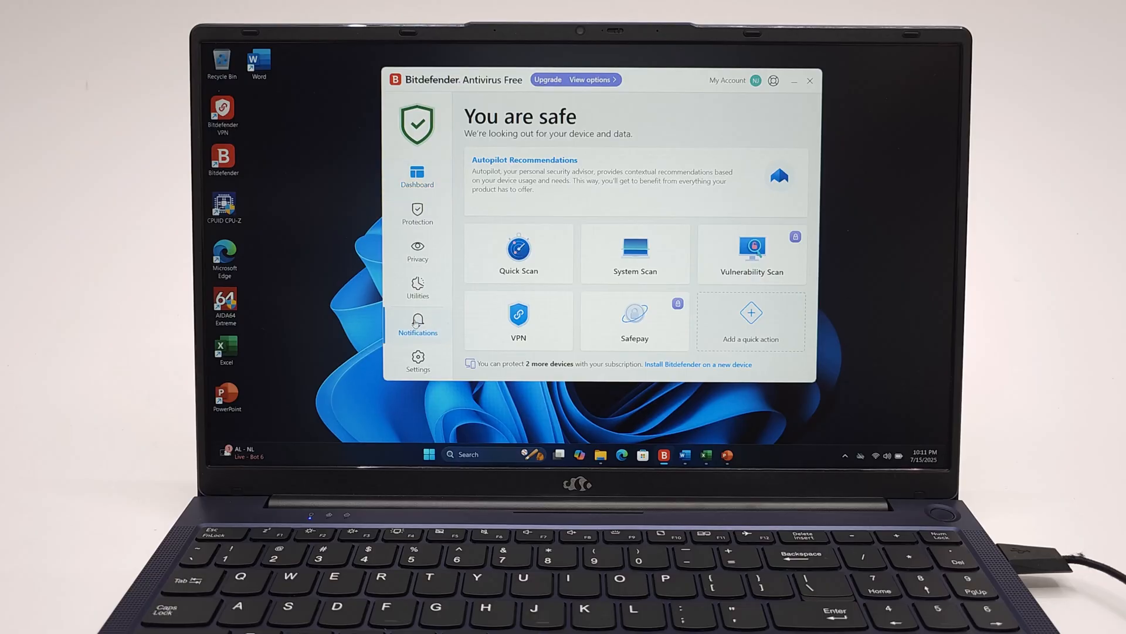
Step: Bring up the notifications history of scans and updates, then return to Dashboard
click(418, 322)
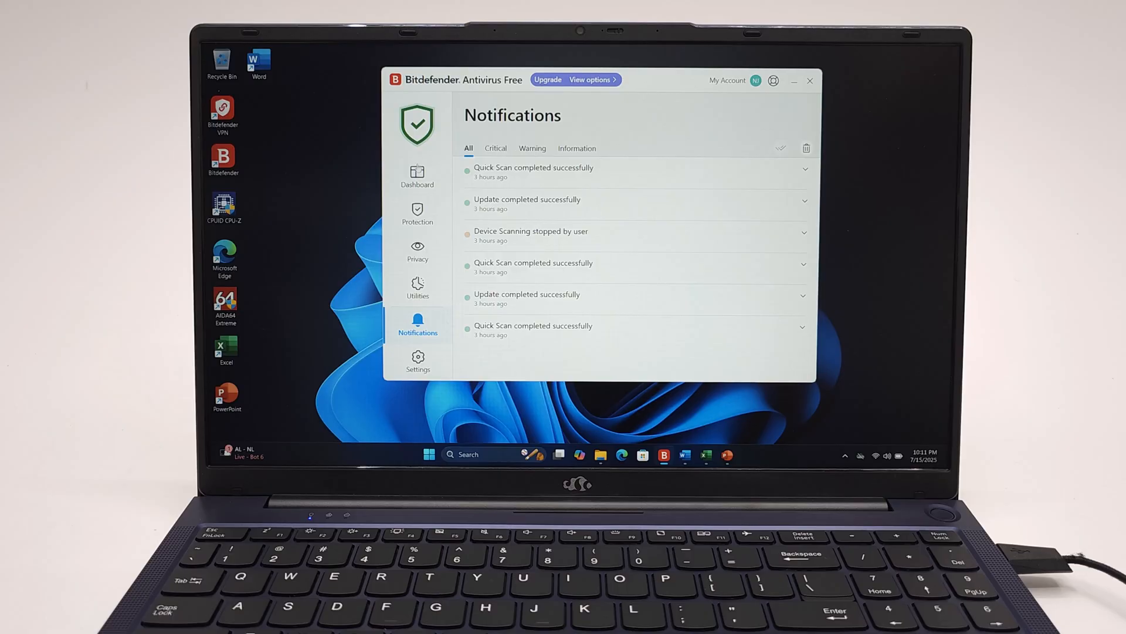
click(417, 176)
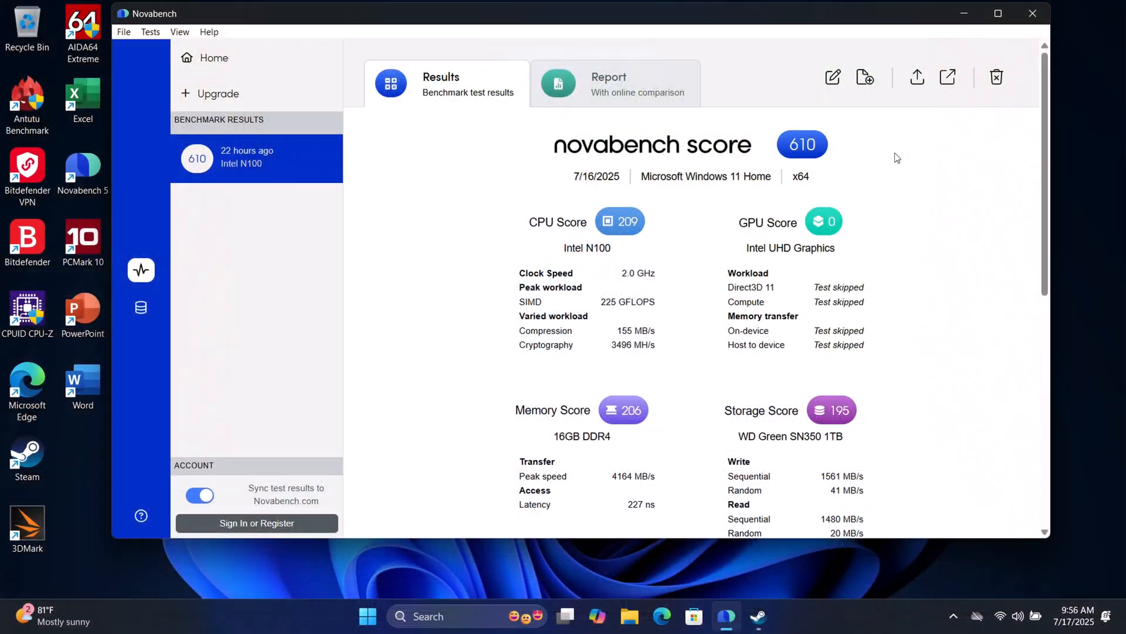
mouse_move(910, 209)
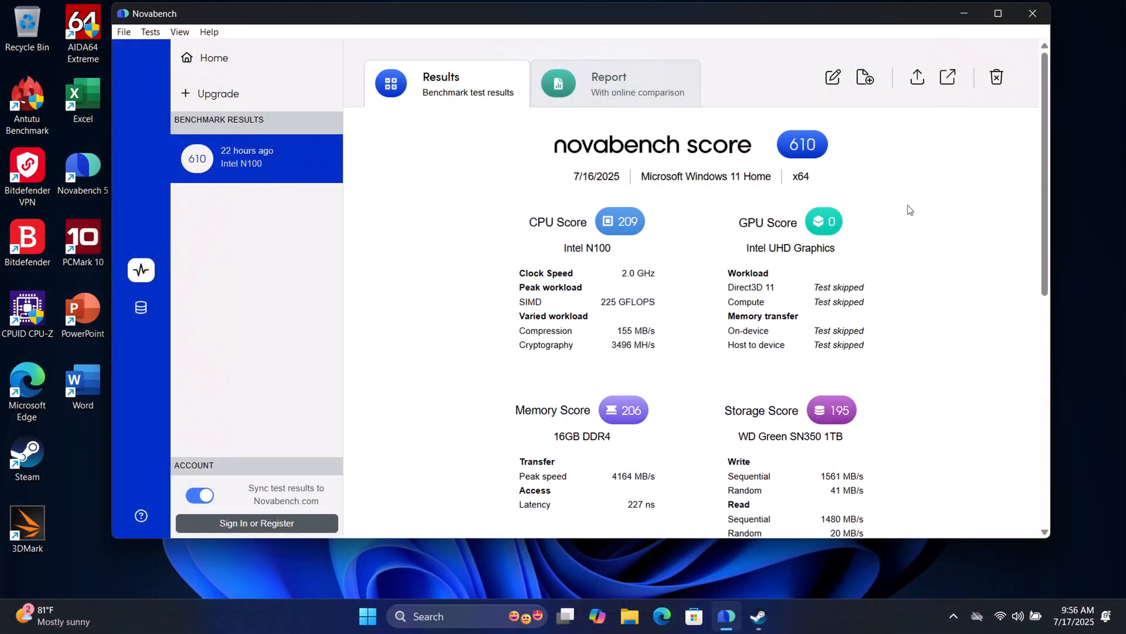
Step: Close the memory score popup and bring up the WD Green SN350 storage breakdown
scroll(down, 3)
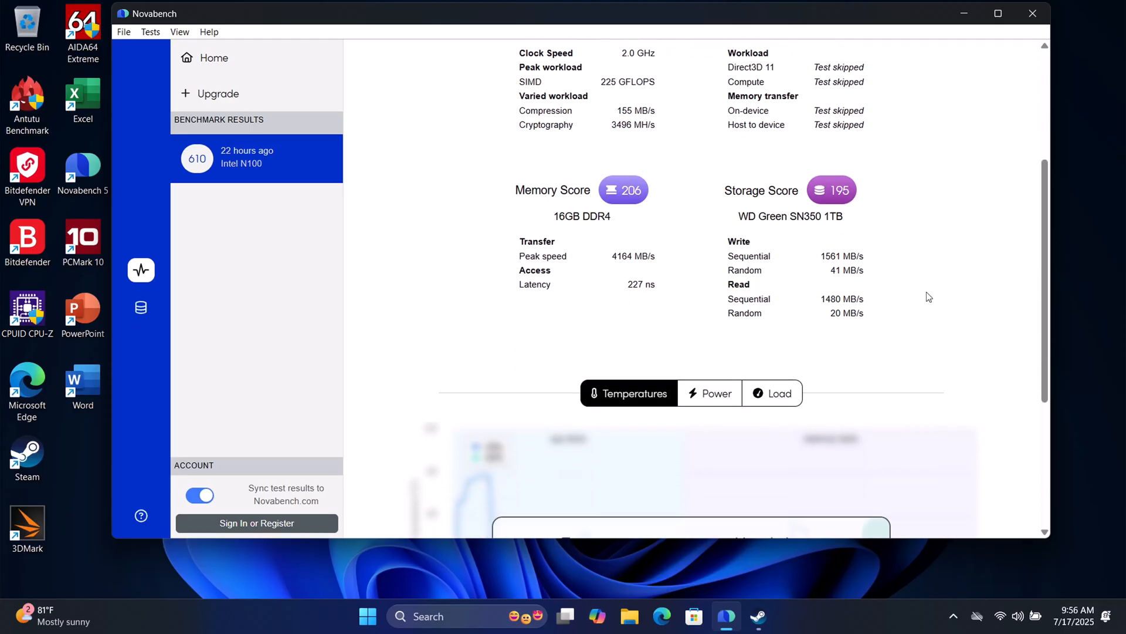
mouse_move(591, 249)
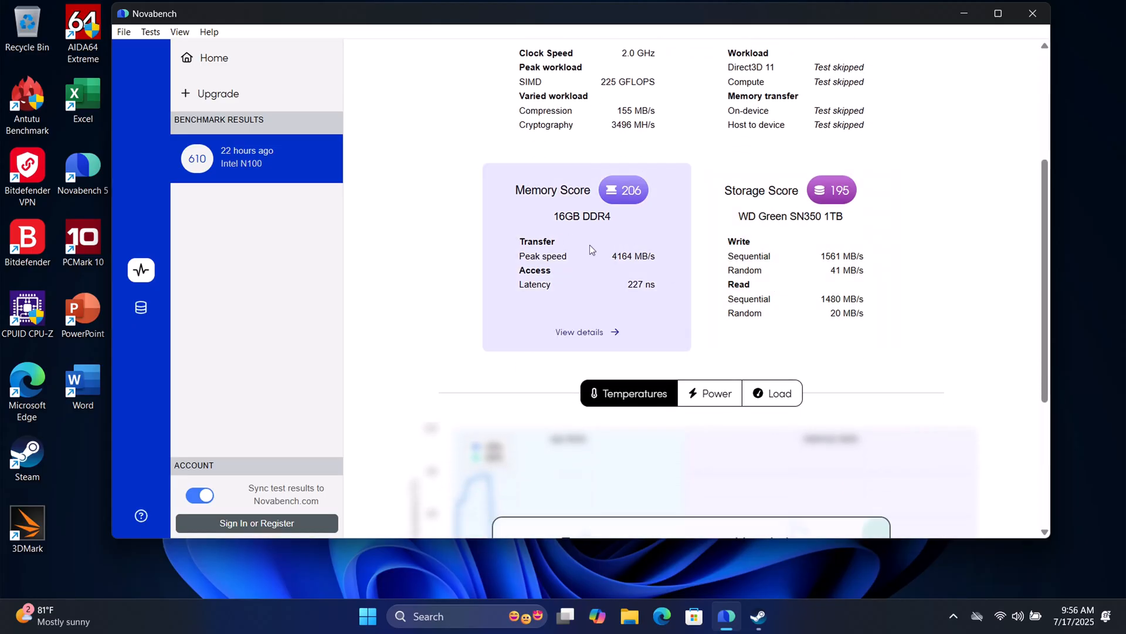
mouse_move(764, 263)
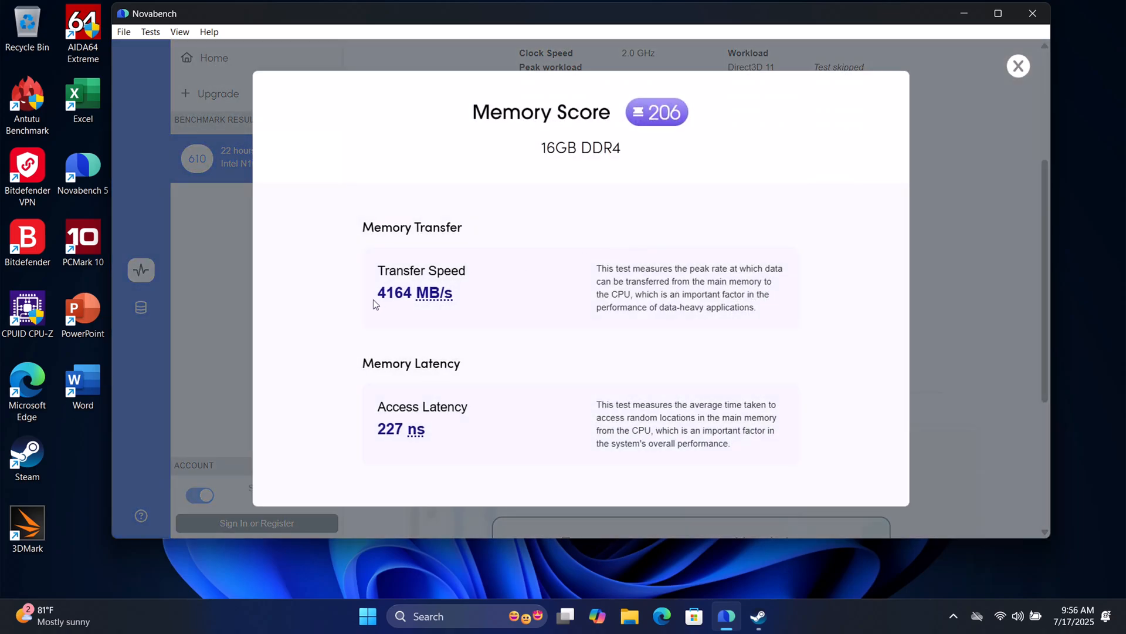
mouse_move(404, 300)
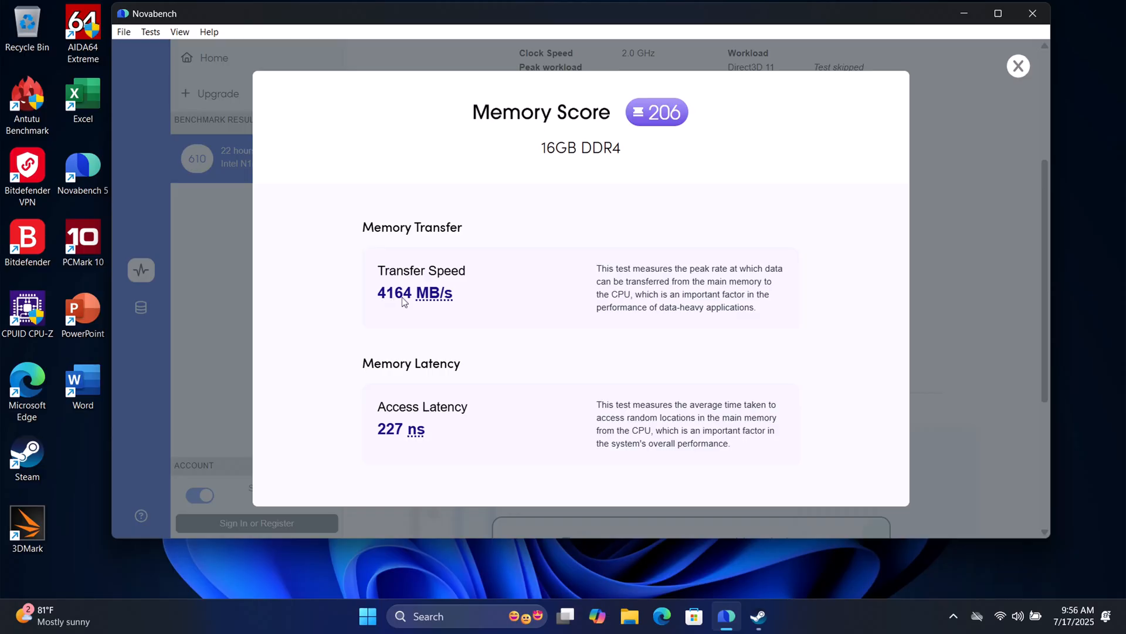
mouse_move(821, 234)
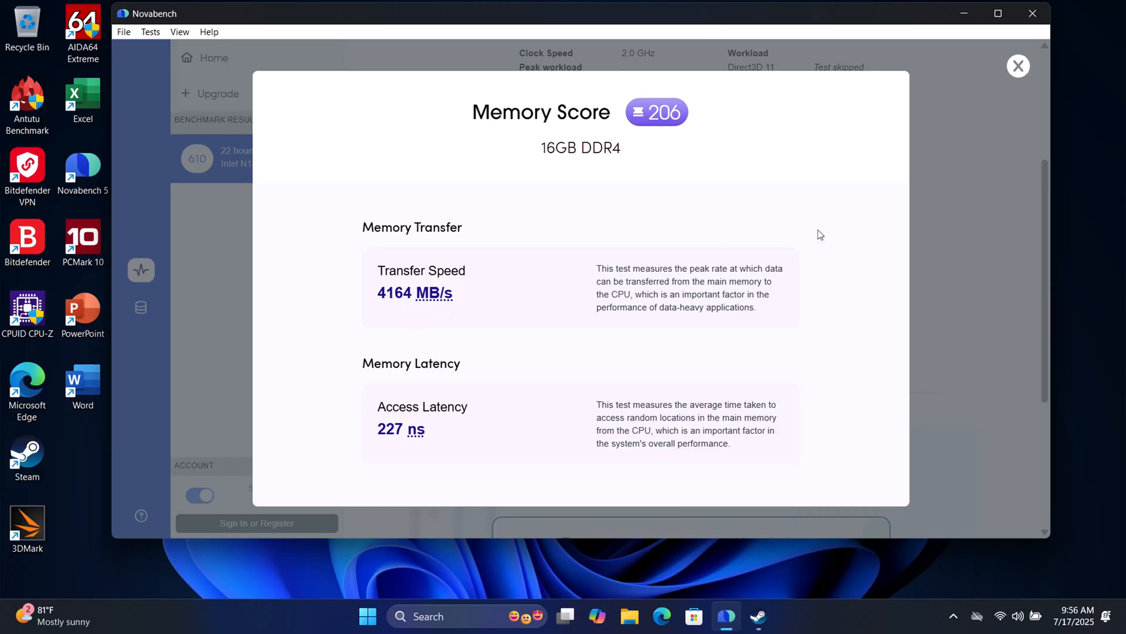
click(1019, 65)
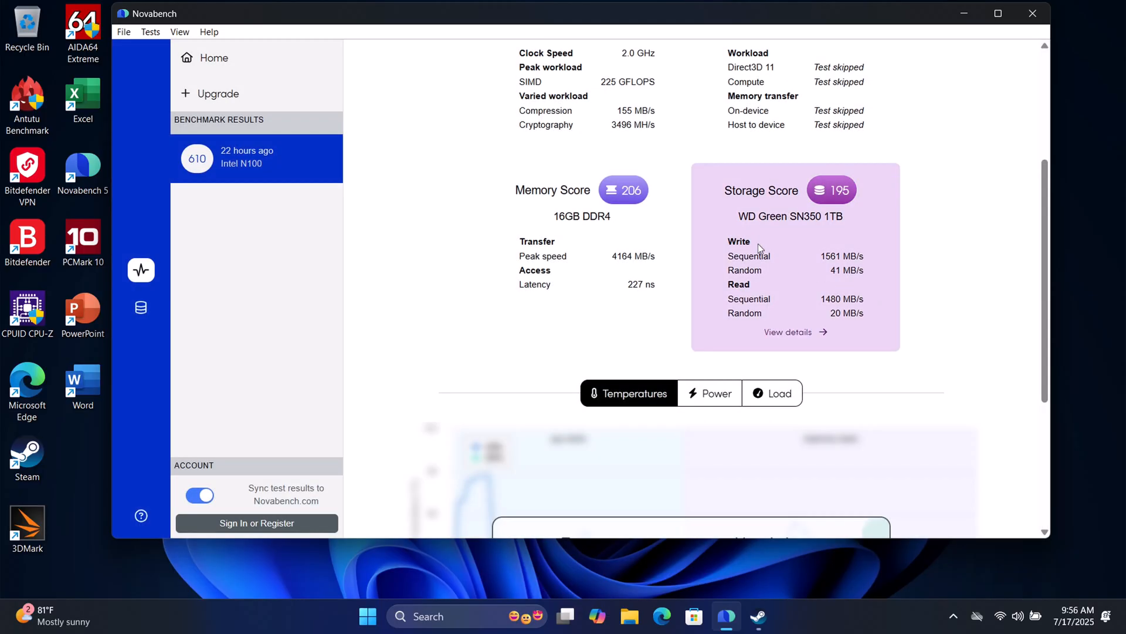
click(788, 332)
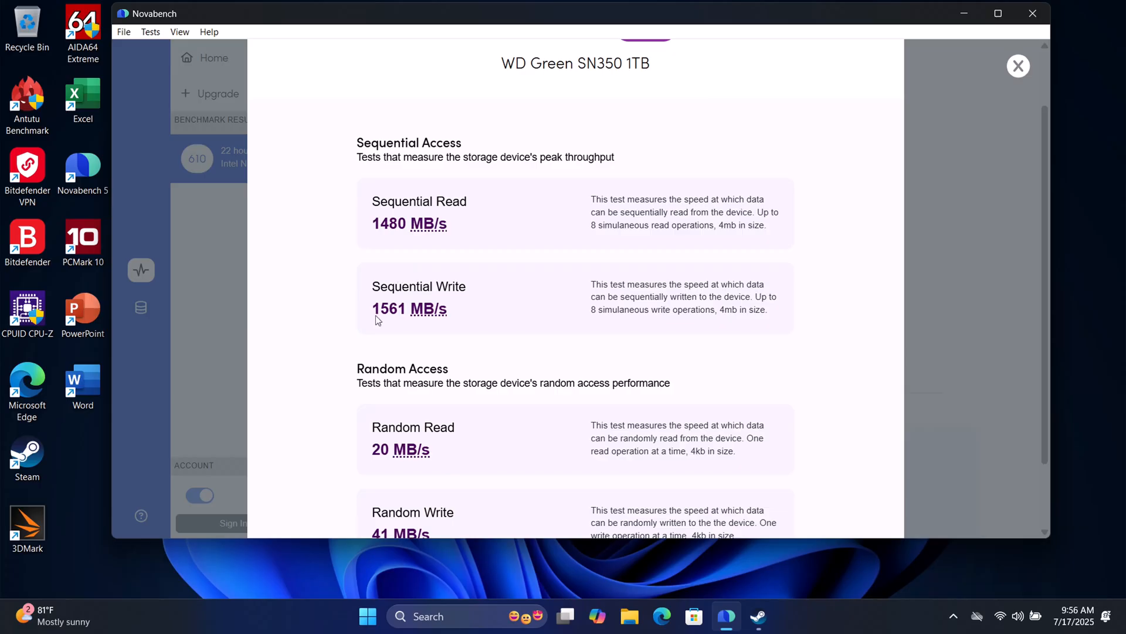
mouse_move(372, 318)
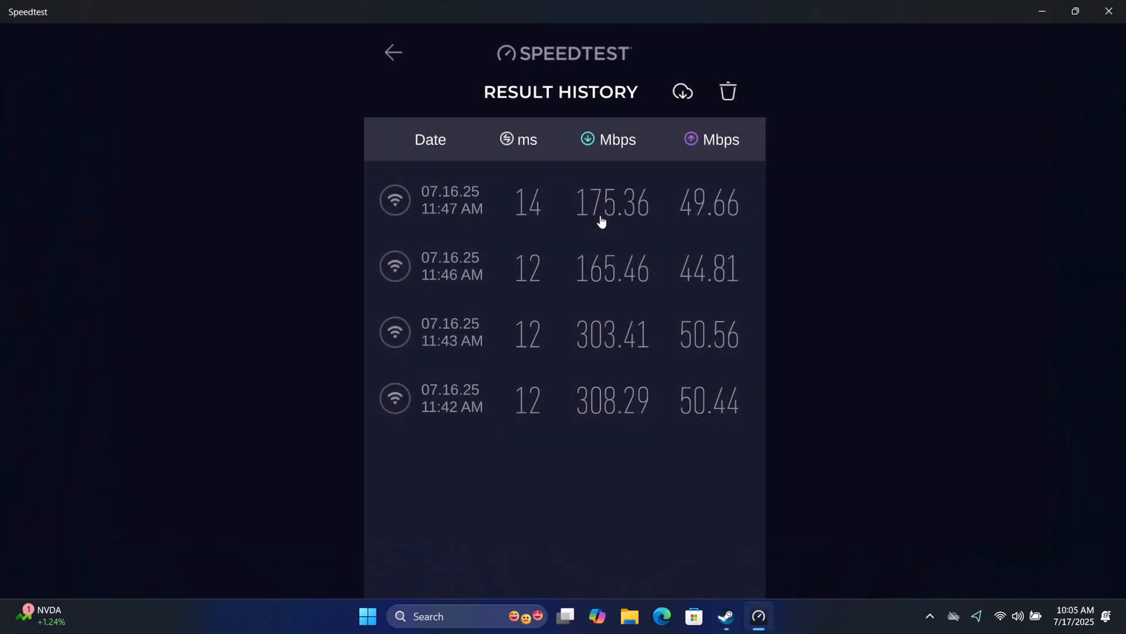
mouse_move(556, 204)
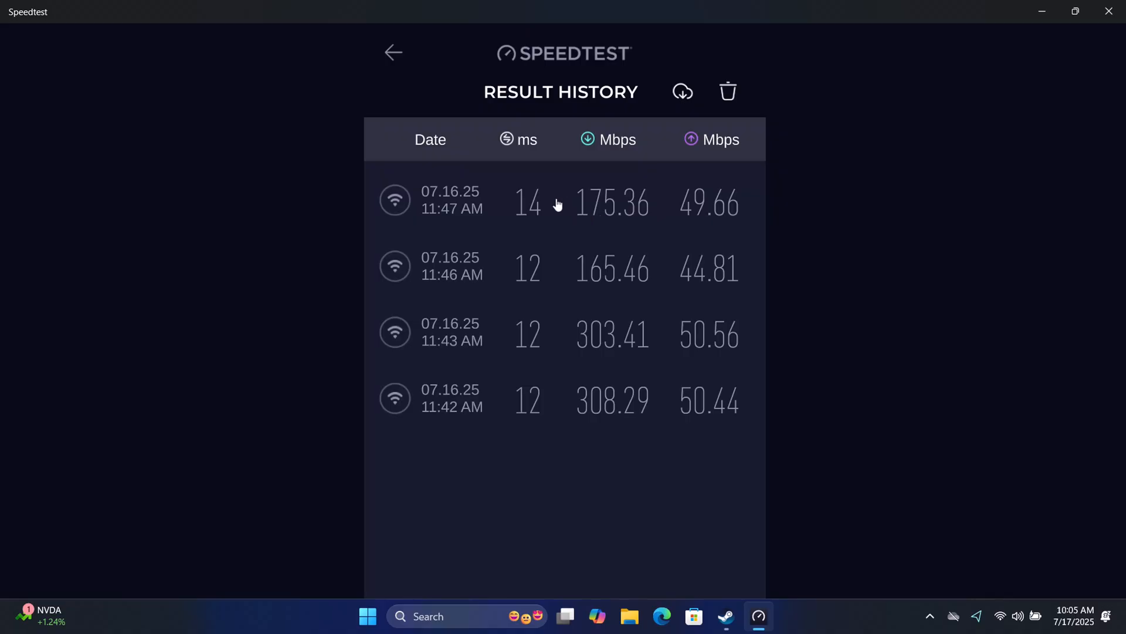
mouse_move(700, 439)
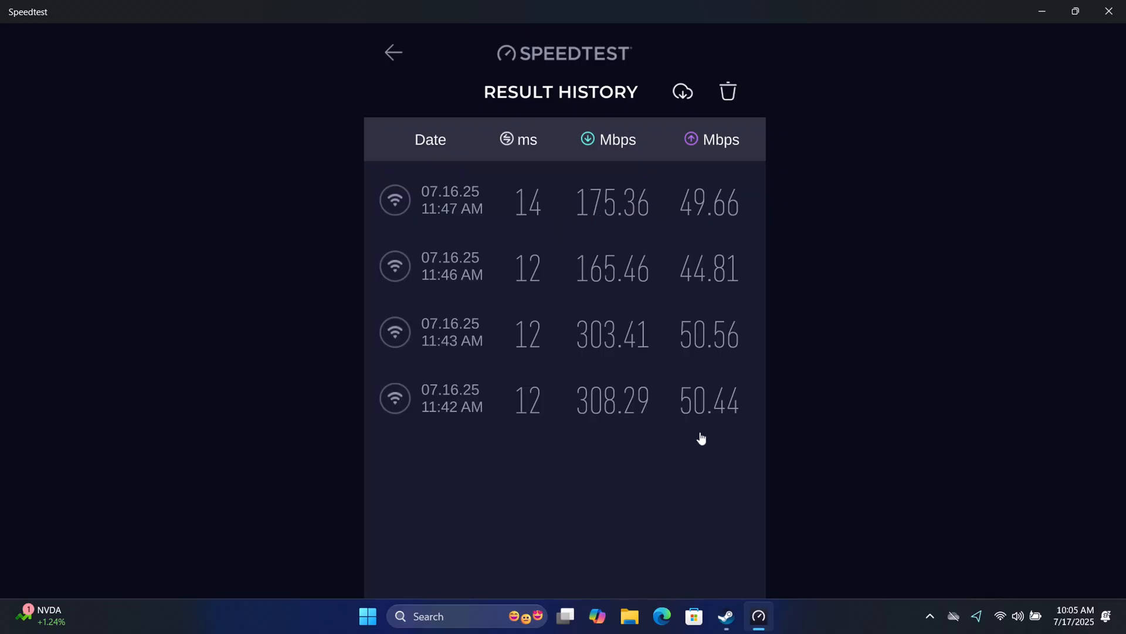
mouse_move(630, 440)
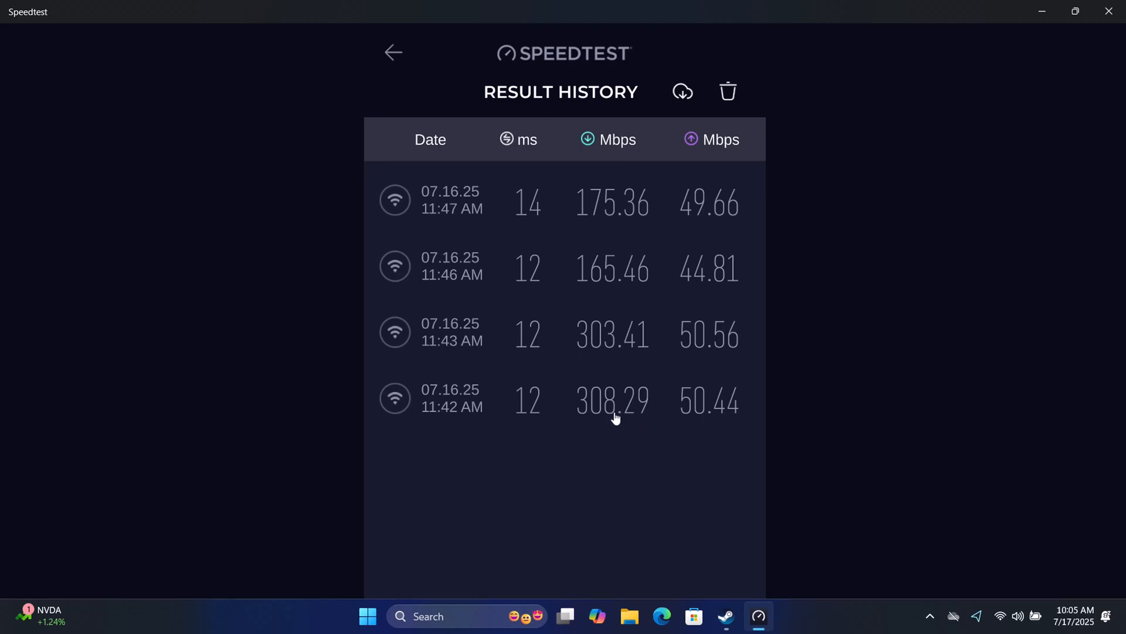
mouse_move(597, 345)
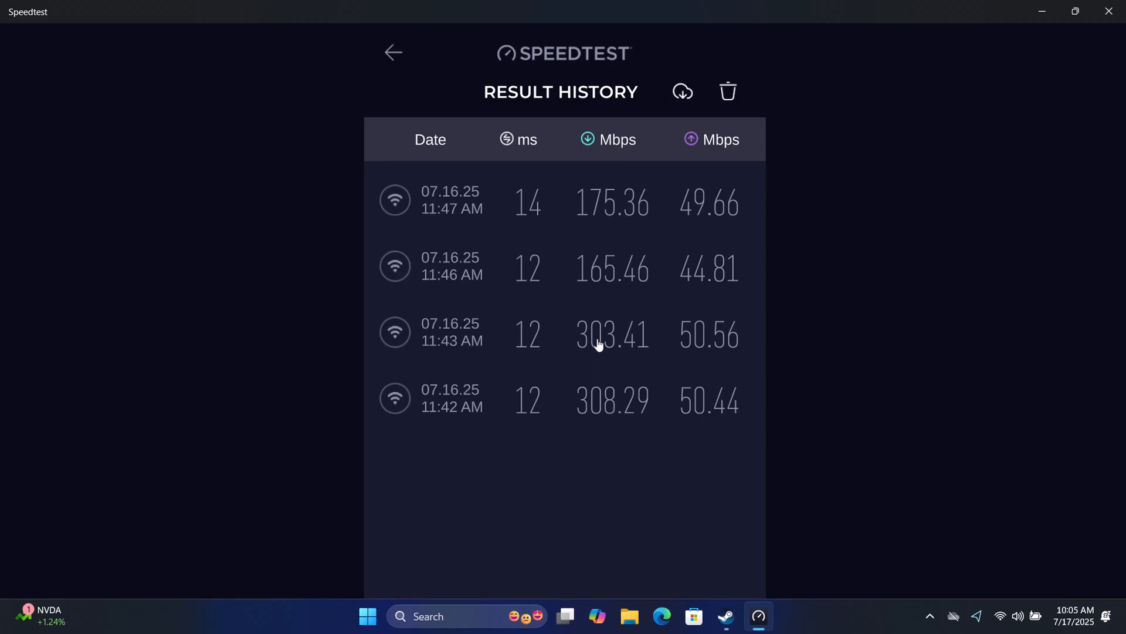
mouse_move(621, 355)
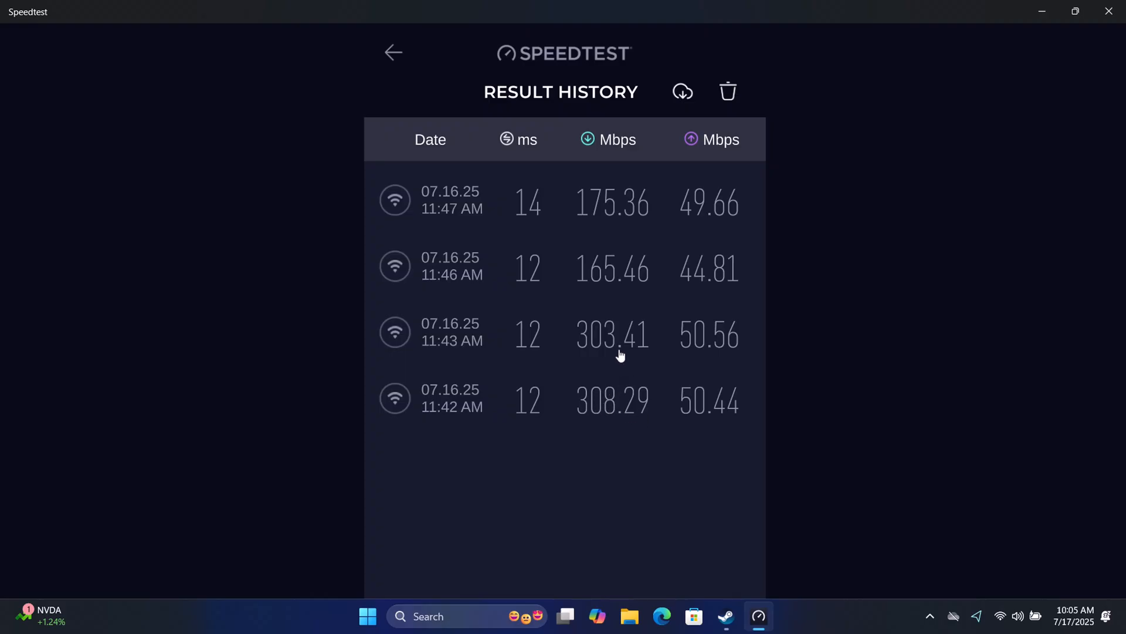
mouse_move(589, 272)
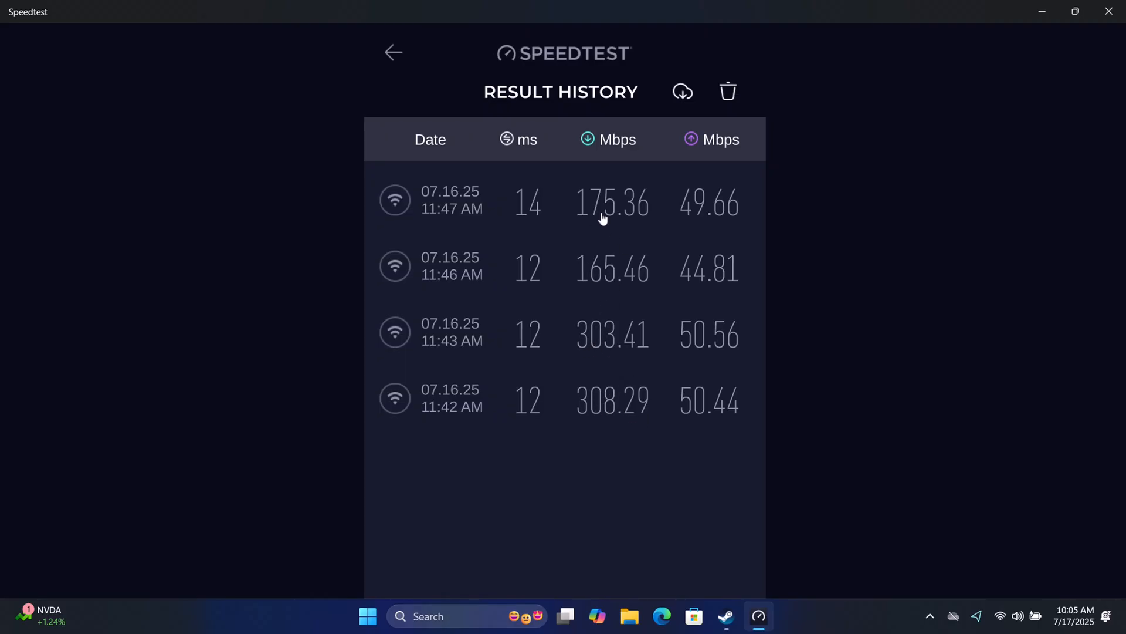
mouse_move(582, 226)
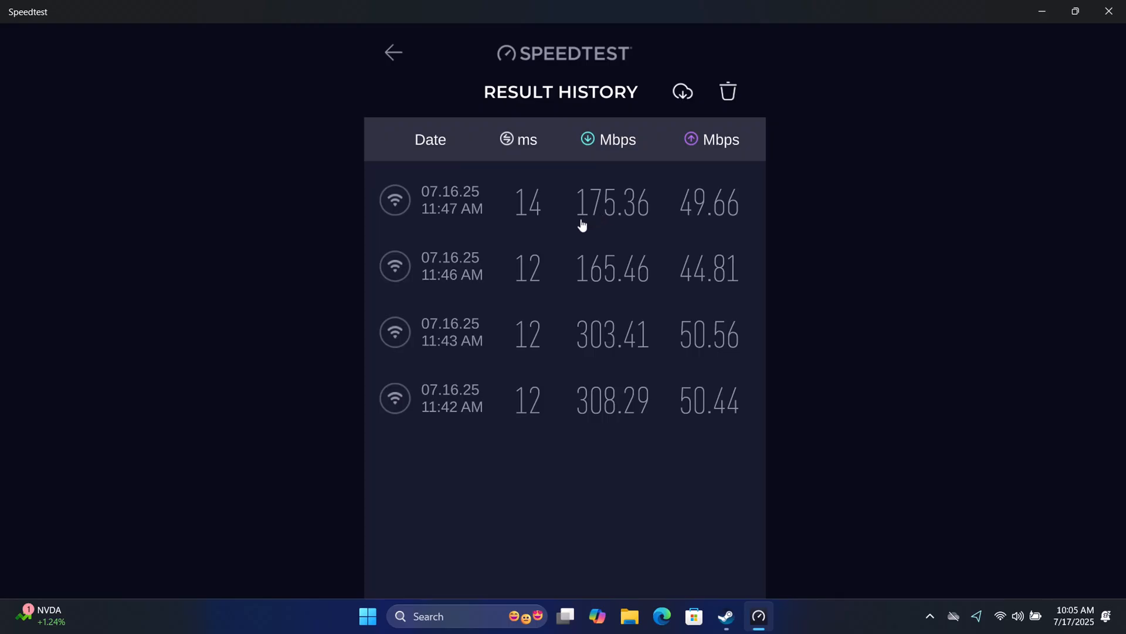
mouse_move(621, 230)
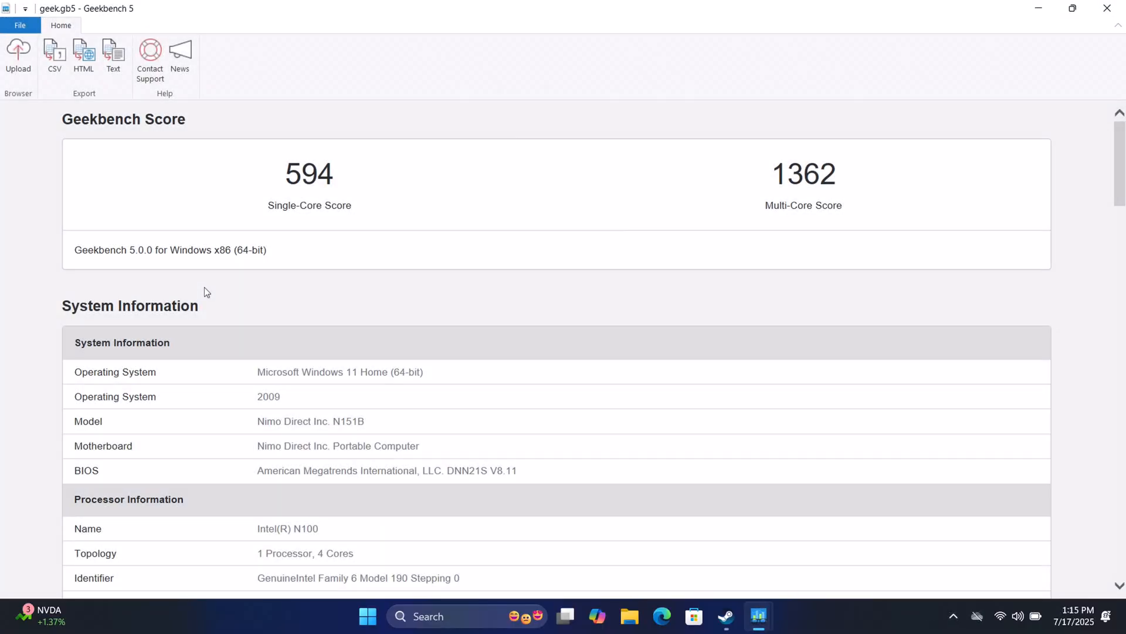
mouse_move(380, 423)
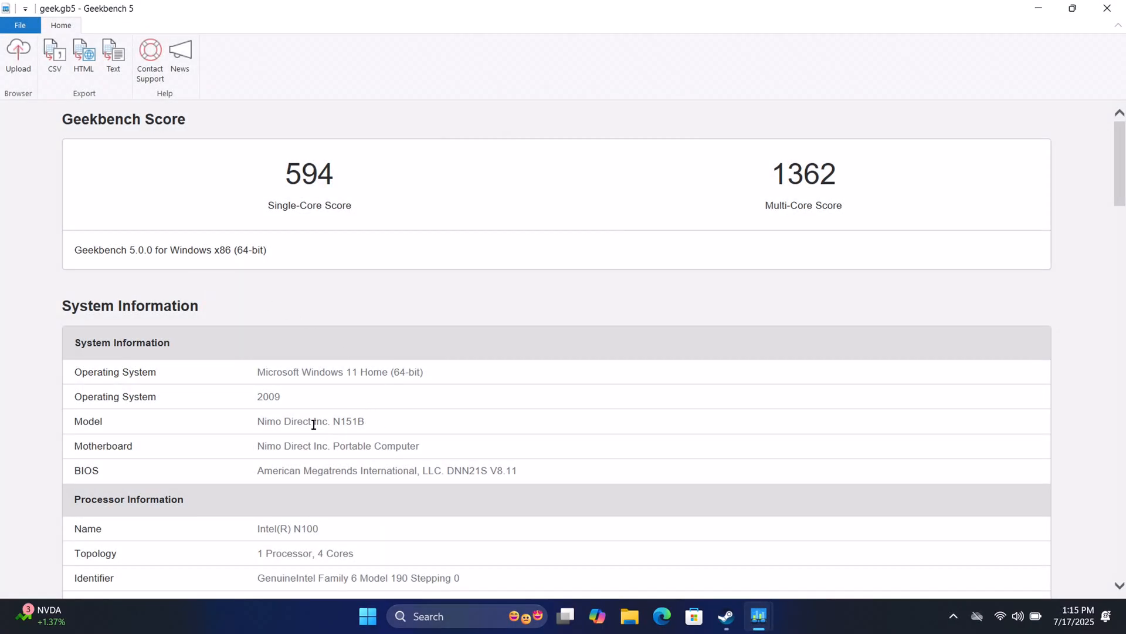
mouse_move(291, 189)
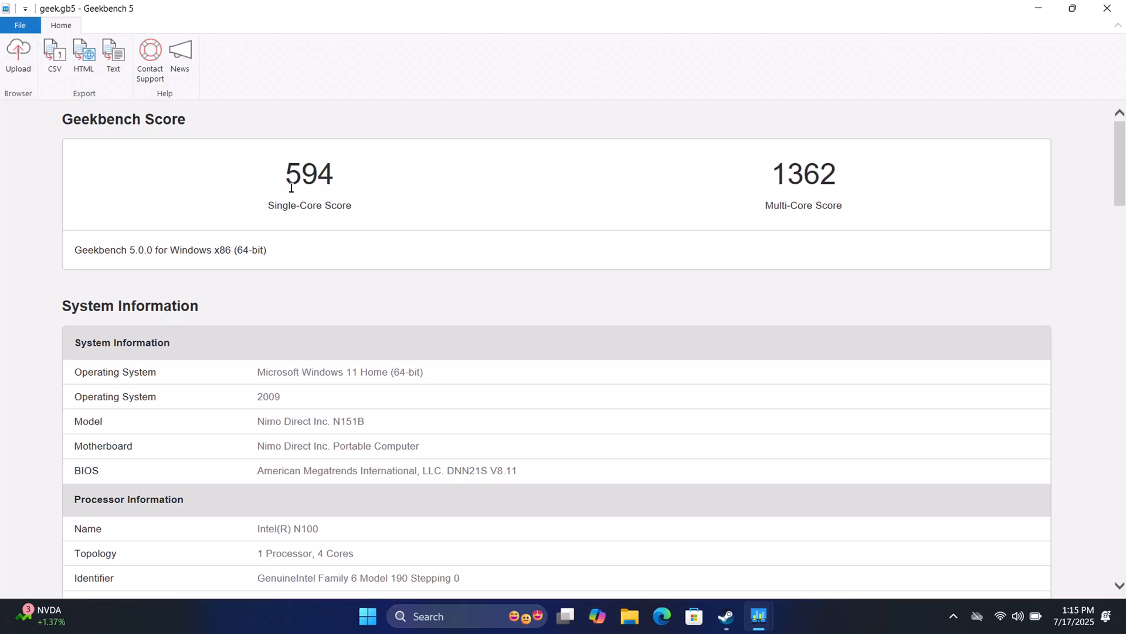
mouse_move(302, 188)
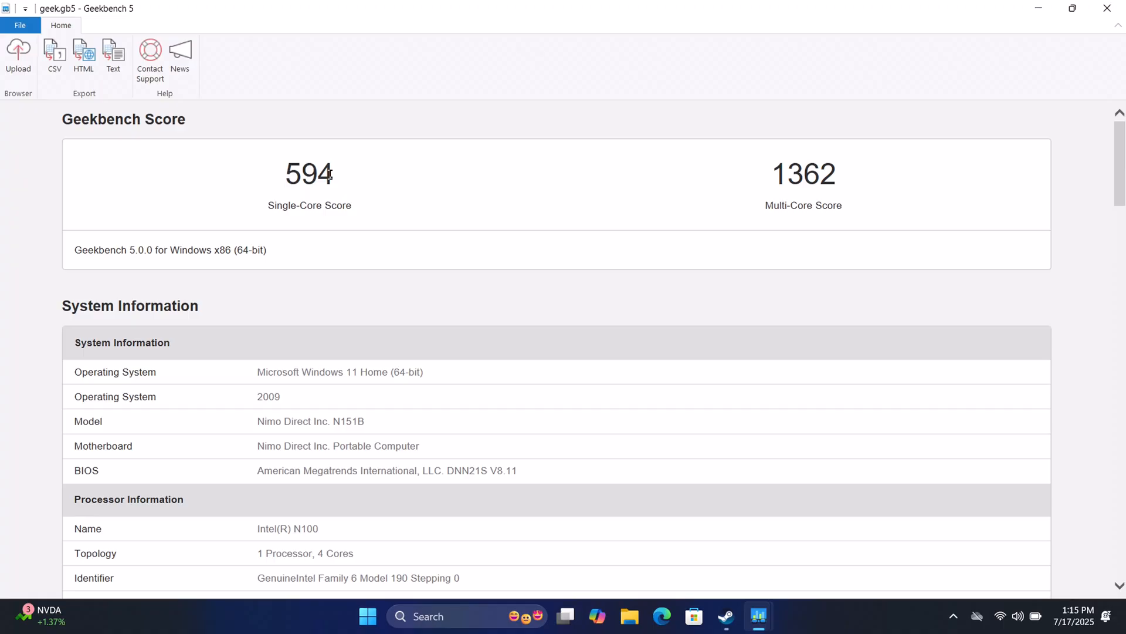
mouse_move(755, 179)
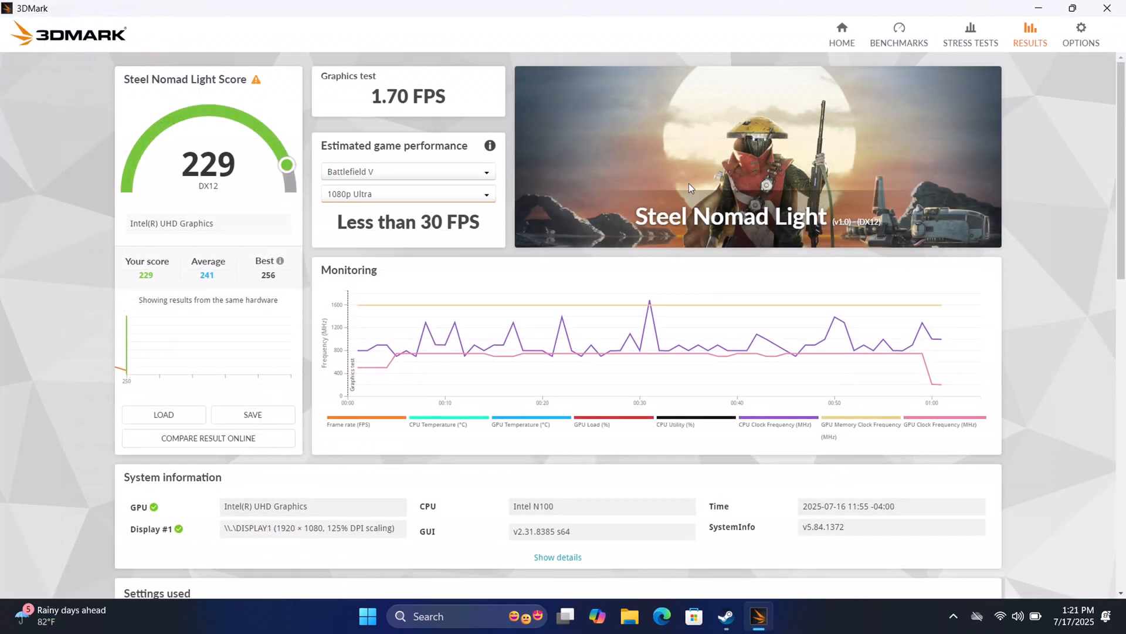
mouse_move(181, 147)
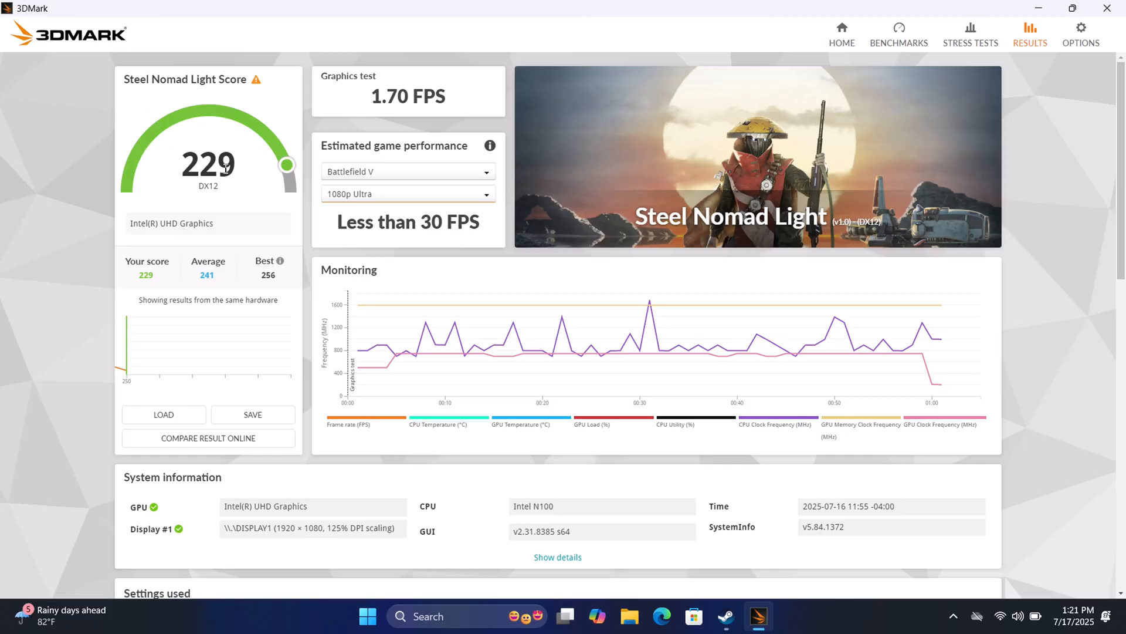
mouse_move(450, 227)
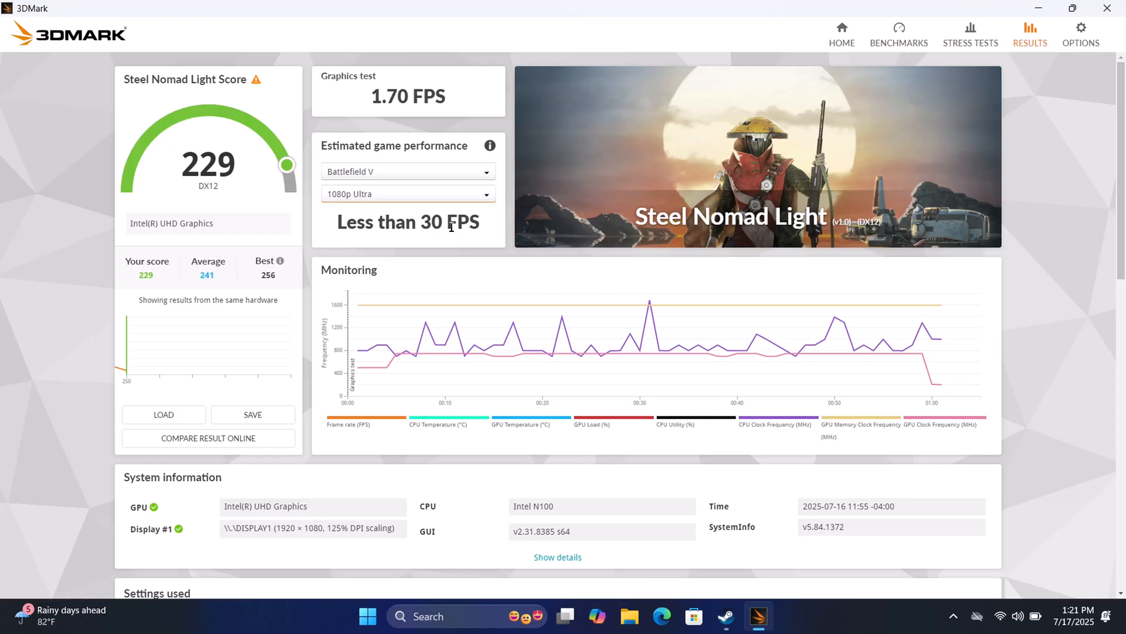
mouse_move(446, 223)
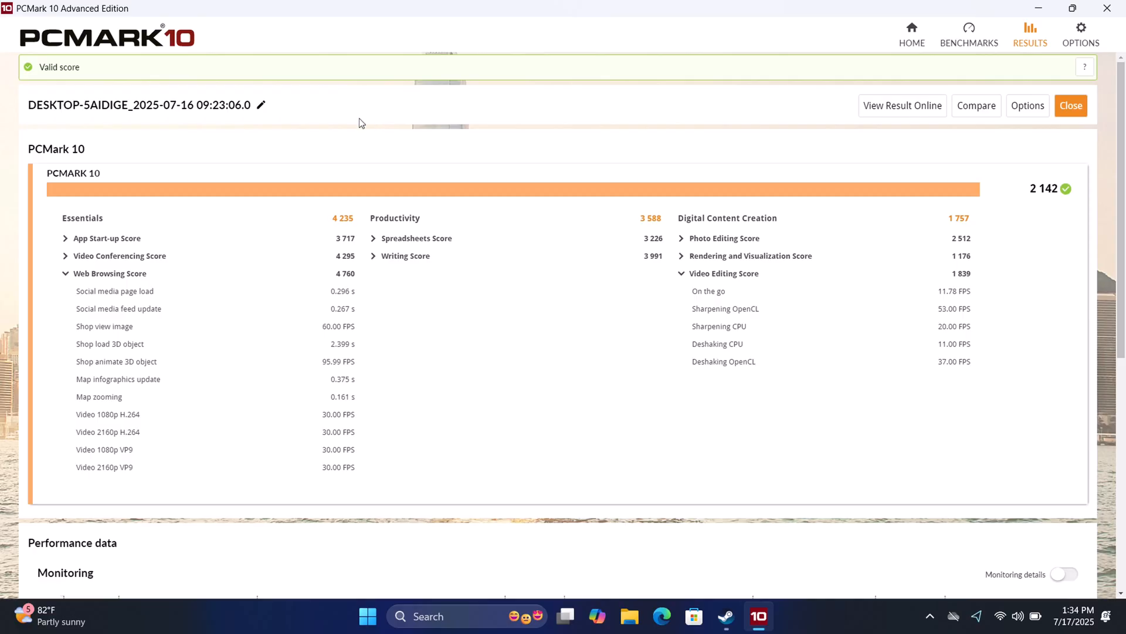
mouse_move(1033, 192)
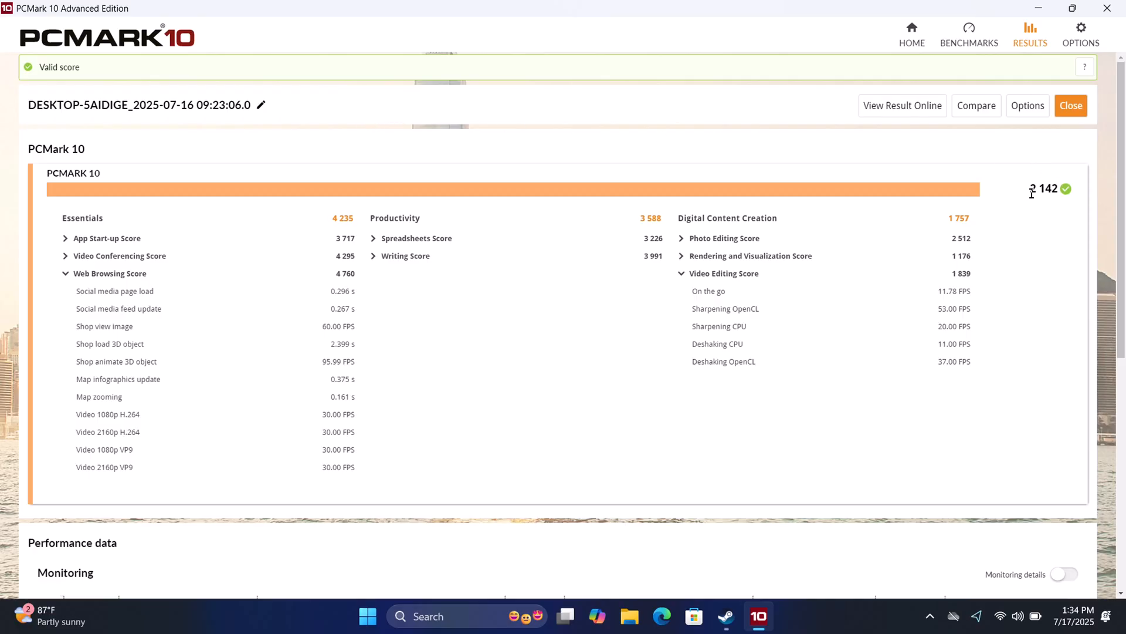
mouse_move(1046, 200)
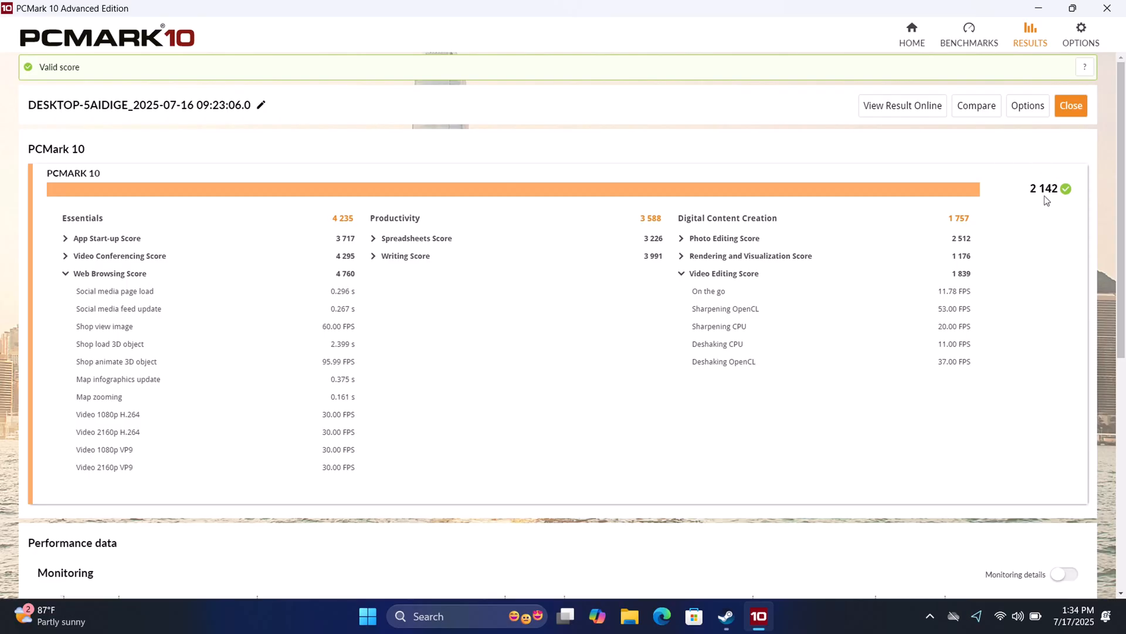
mouse_move(908, 362)
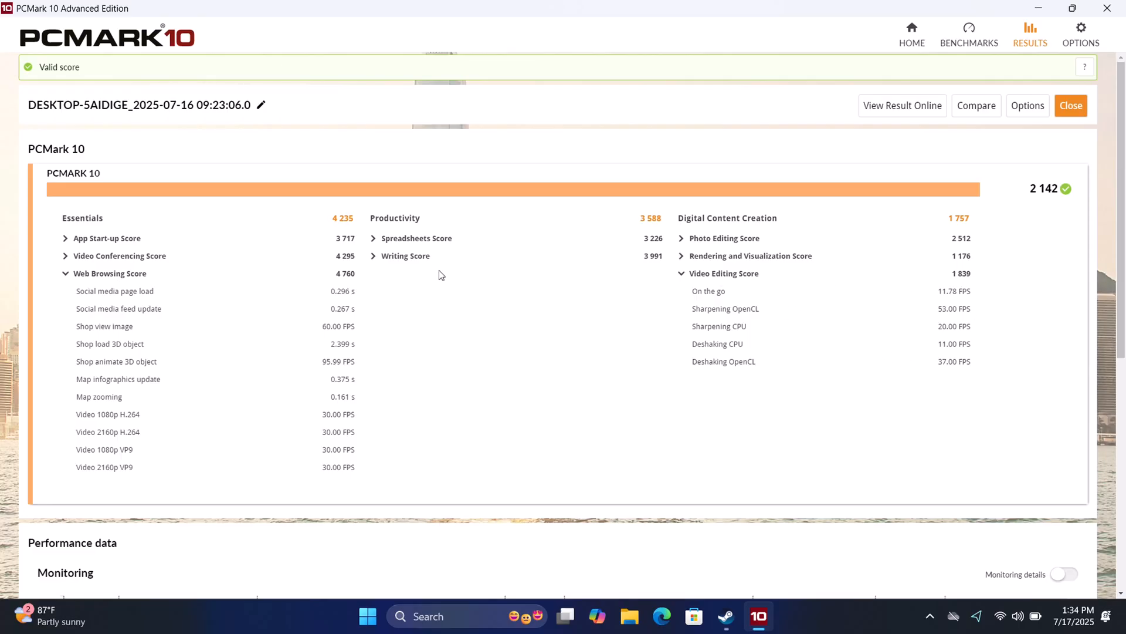
mouse_move(550, 344)
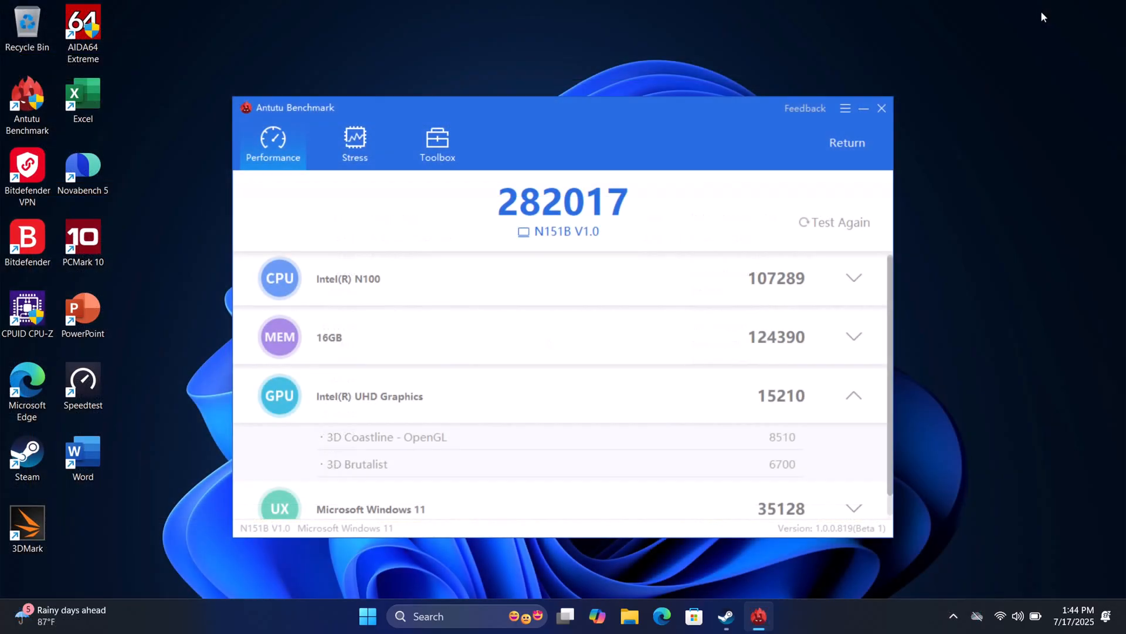
mouse_move(1014, 19)
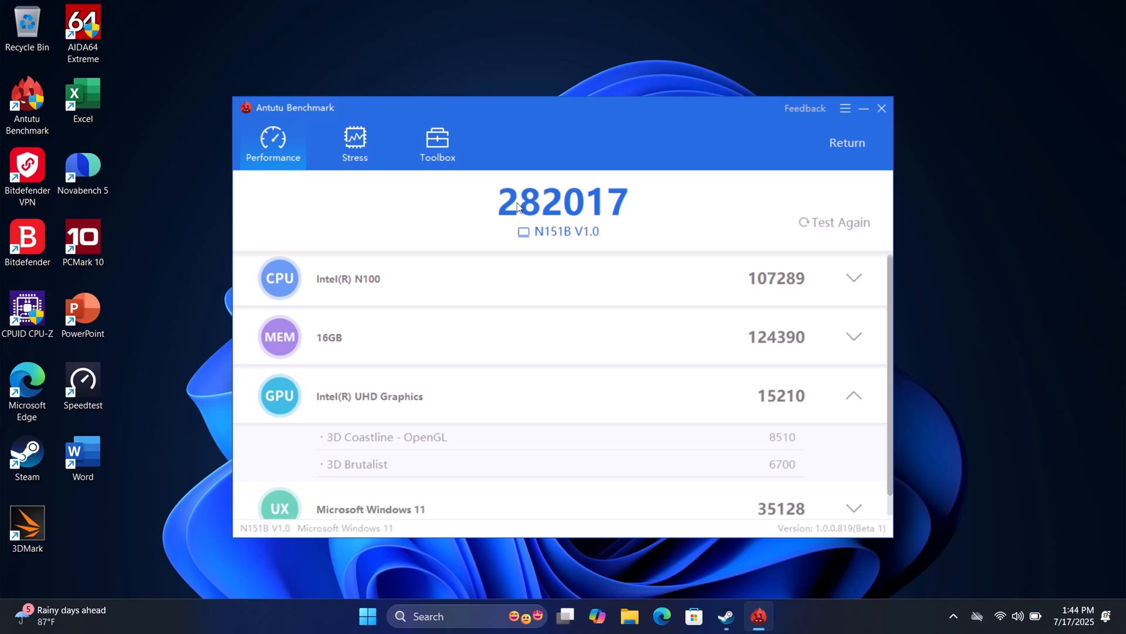
mouse_move(619, 216)
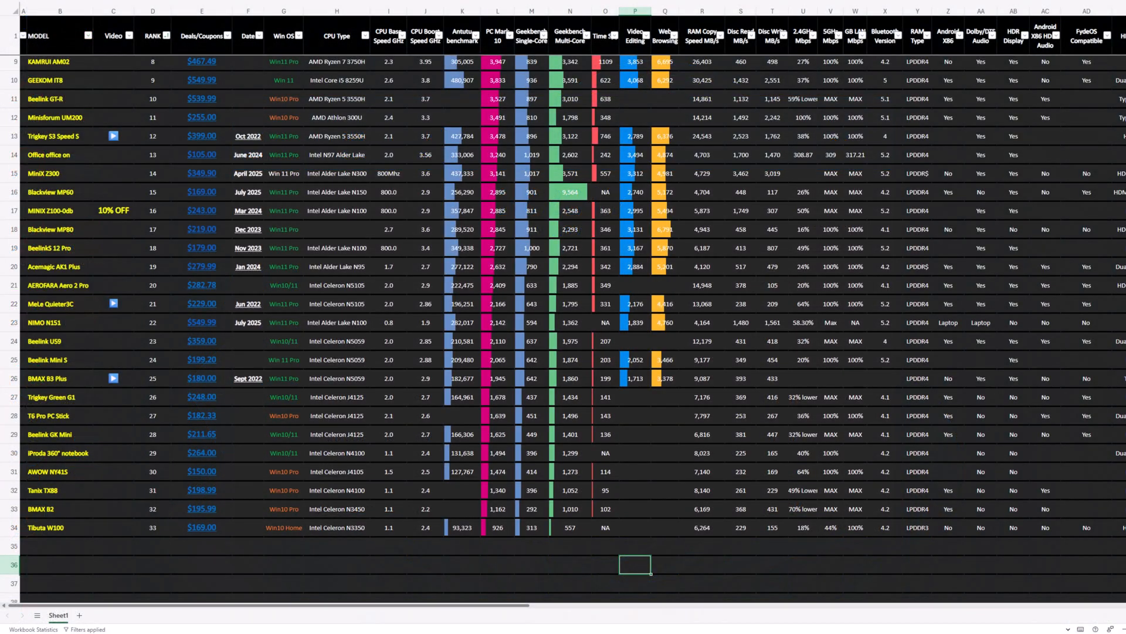
mouse_move(52, 348)
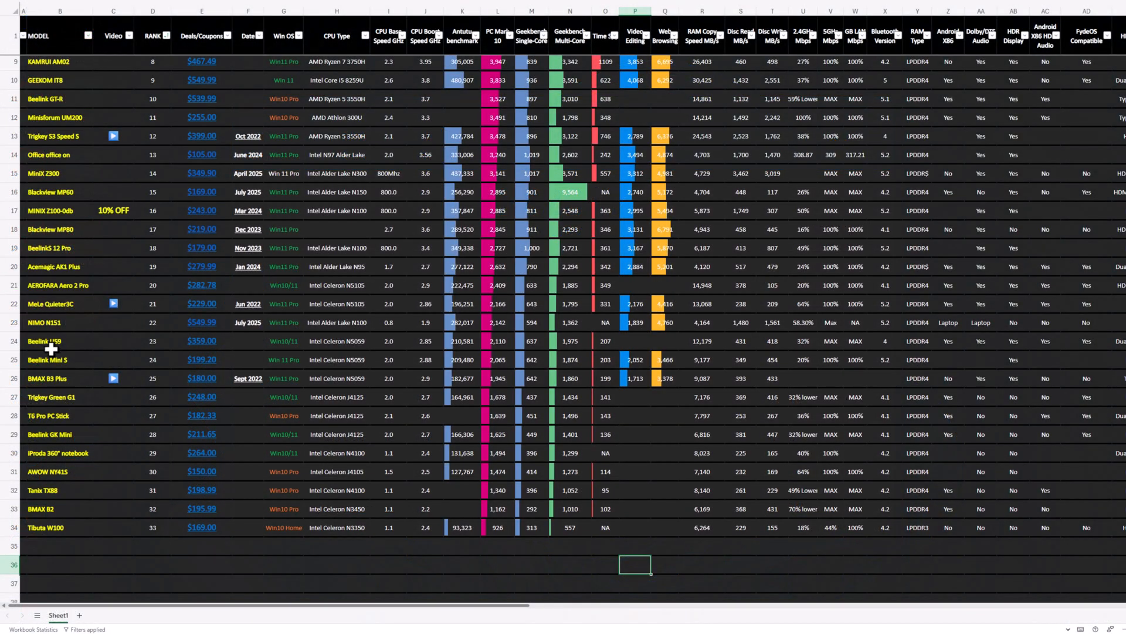
Step: Highlight the NIMO N151 at rank 22 and another Intel Alder Lake N100 entry
click(47, 321)
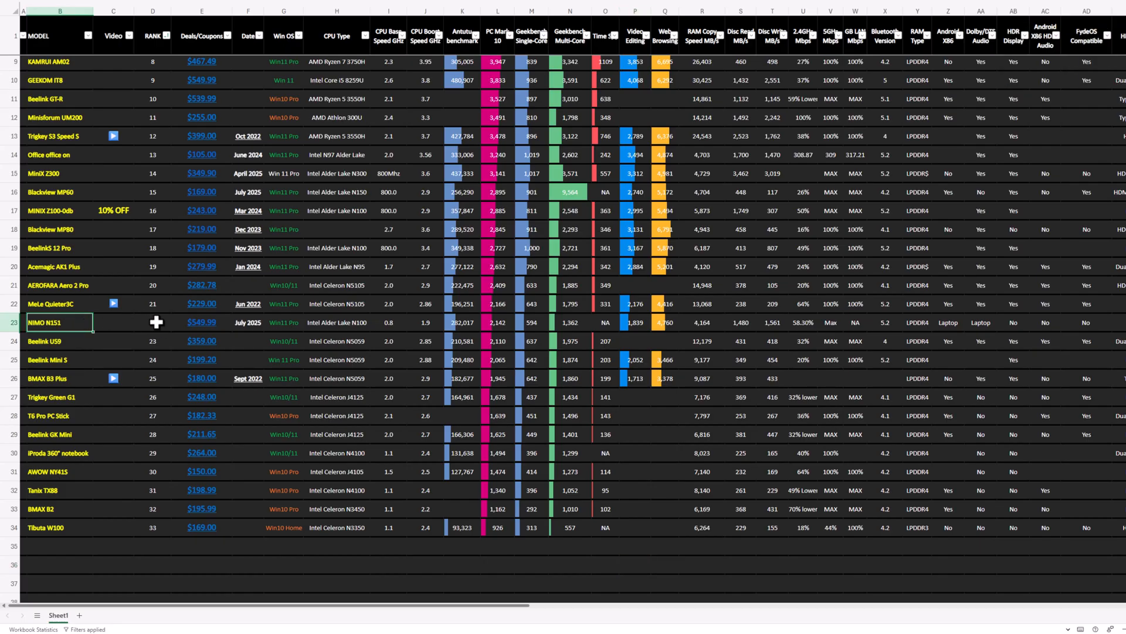
click(154, 322)
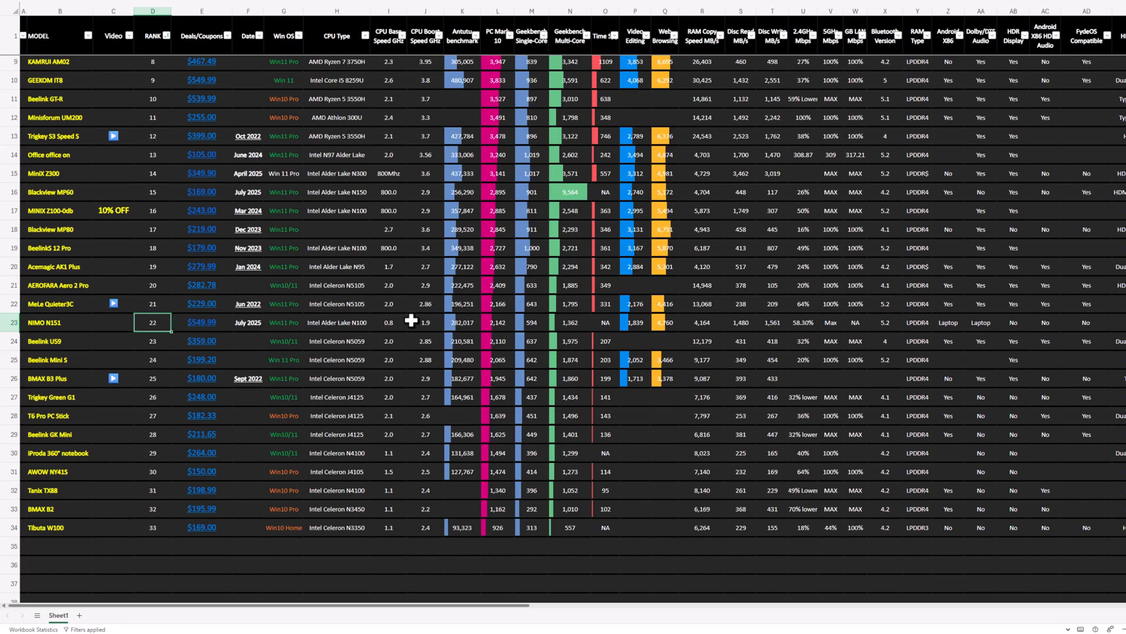
click(335, 247)
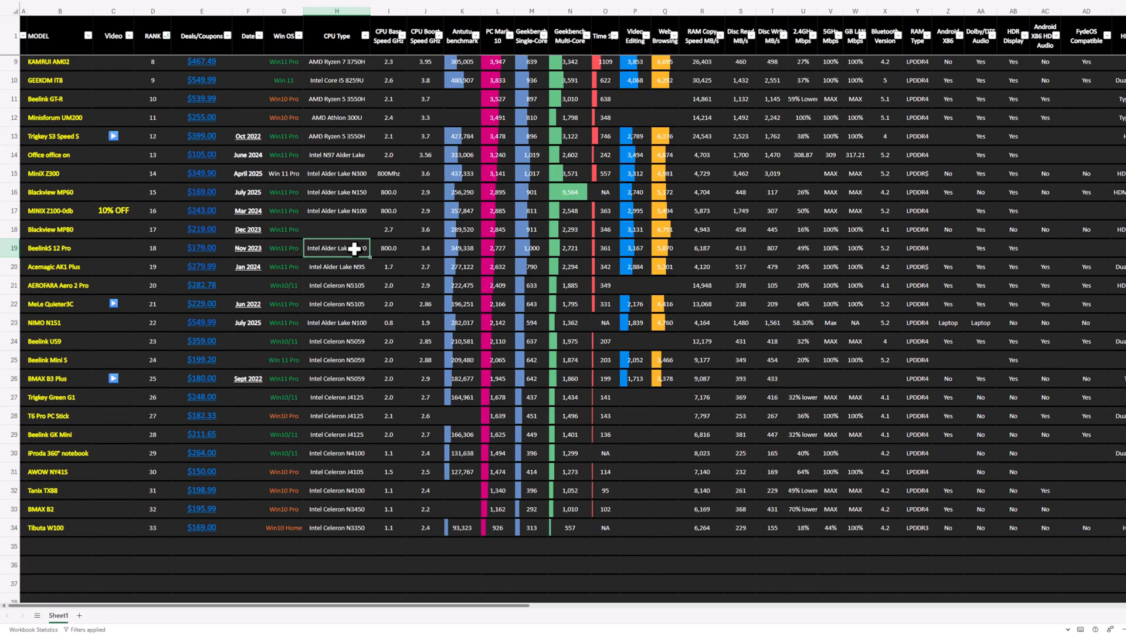